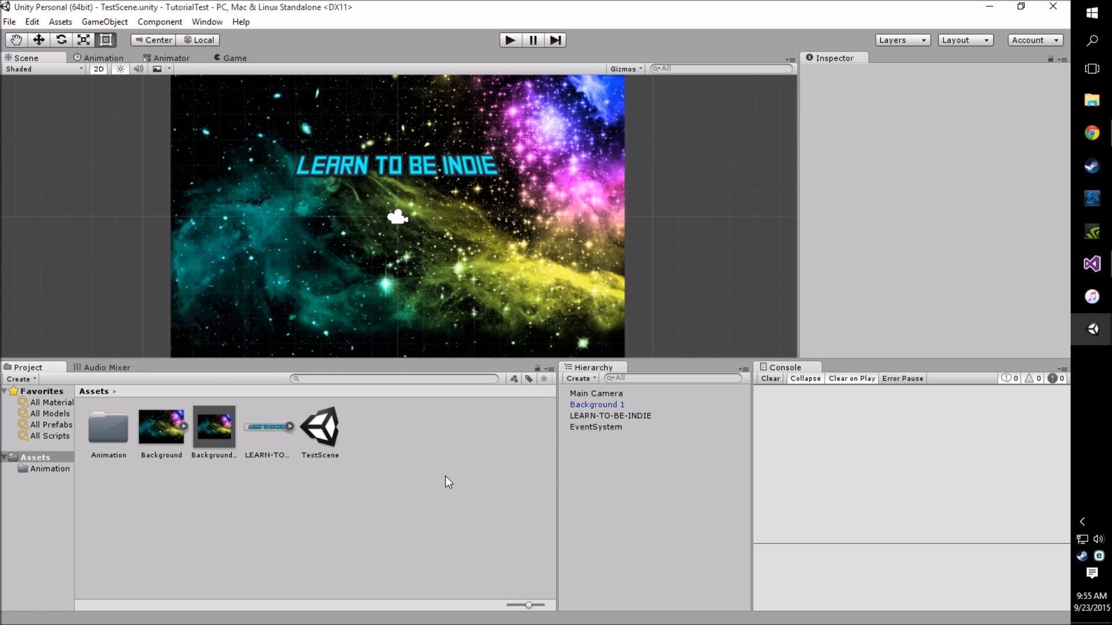
pyautogui.moveTo(568, 486)
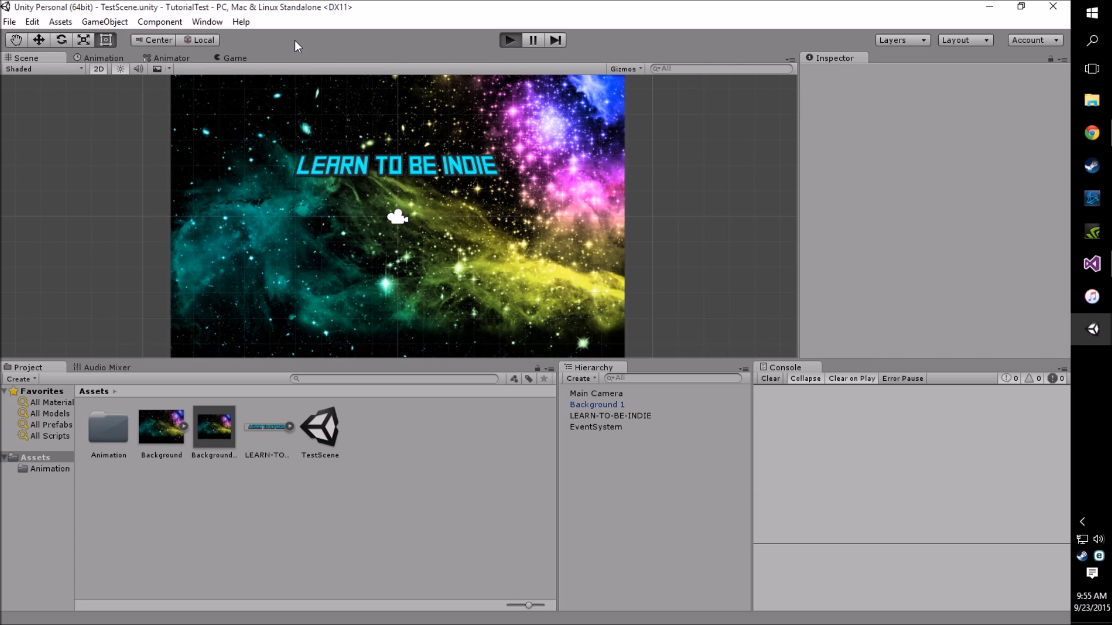
# Step: Select the LEARN-TO-BE-INDIE title object to show its Animator component in the Inspector
pyautogui.click(509, 40)
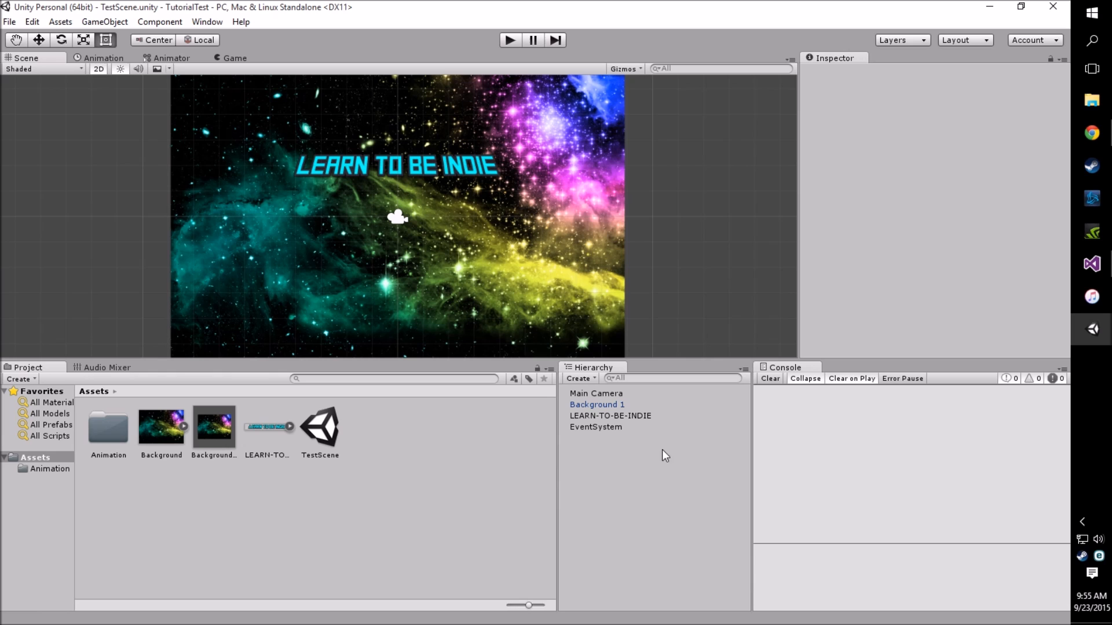
pyautogui.click(610, 416)
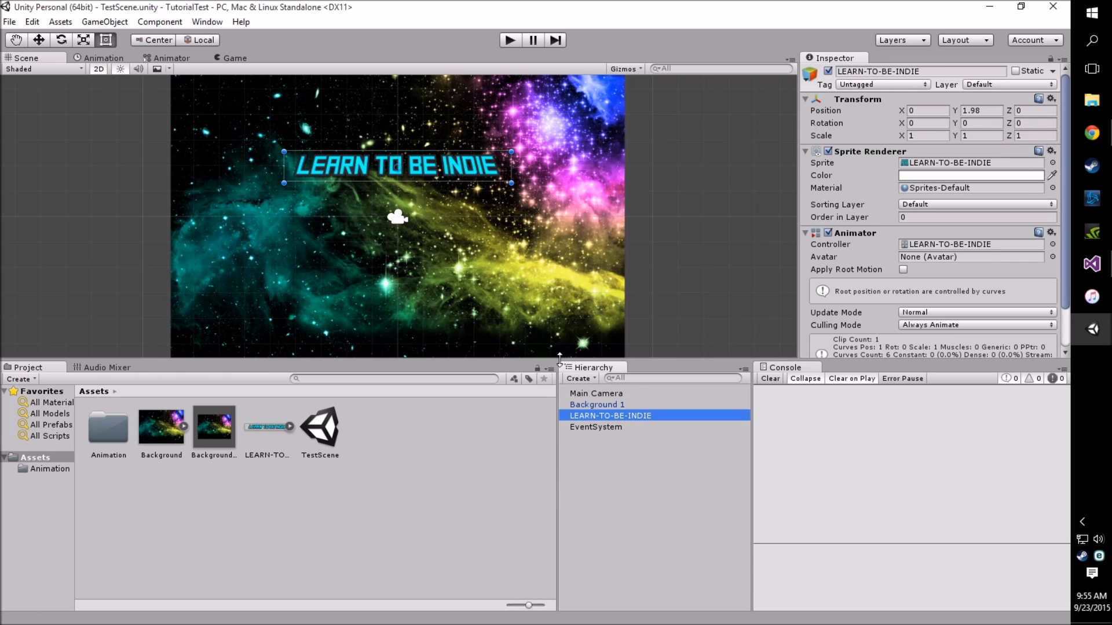
# Step: Create a UI Button from the Hierarchy context menu and select its new Canvas
pyautogui.rightClick(610, 416)
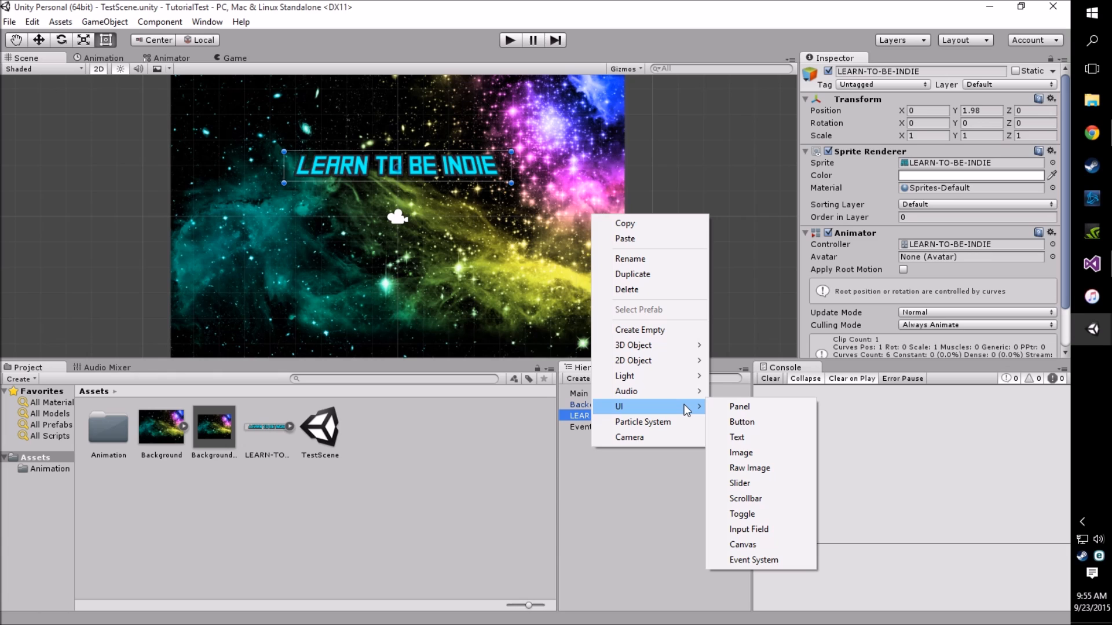
pyautogui.moveTo(739, 406)
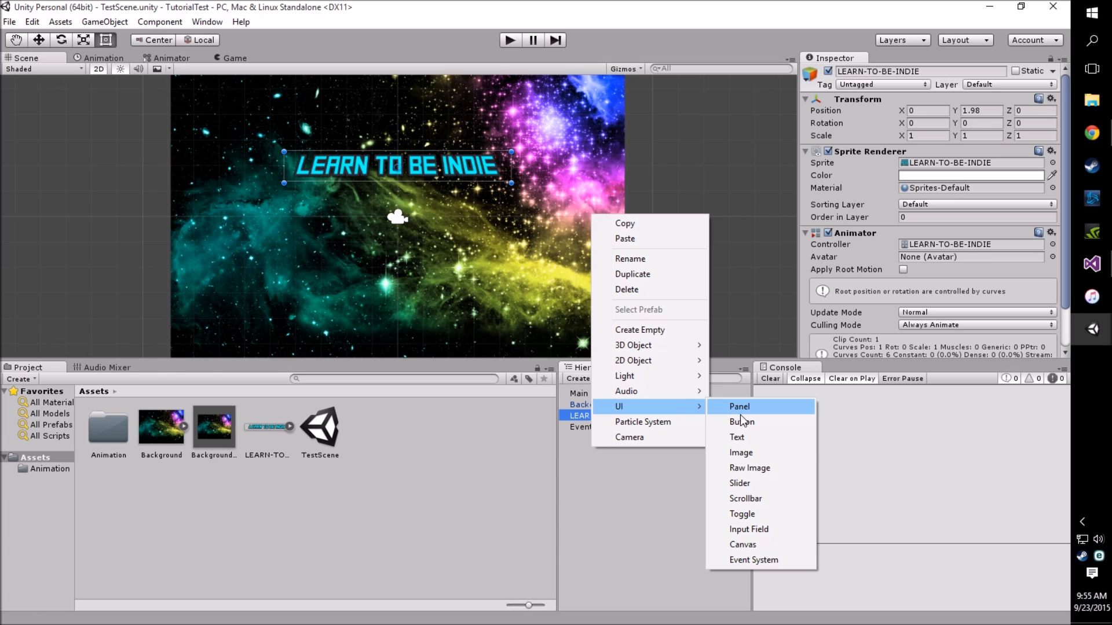
pyautogui.click(742, 422)
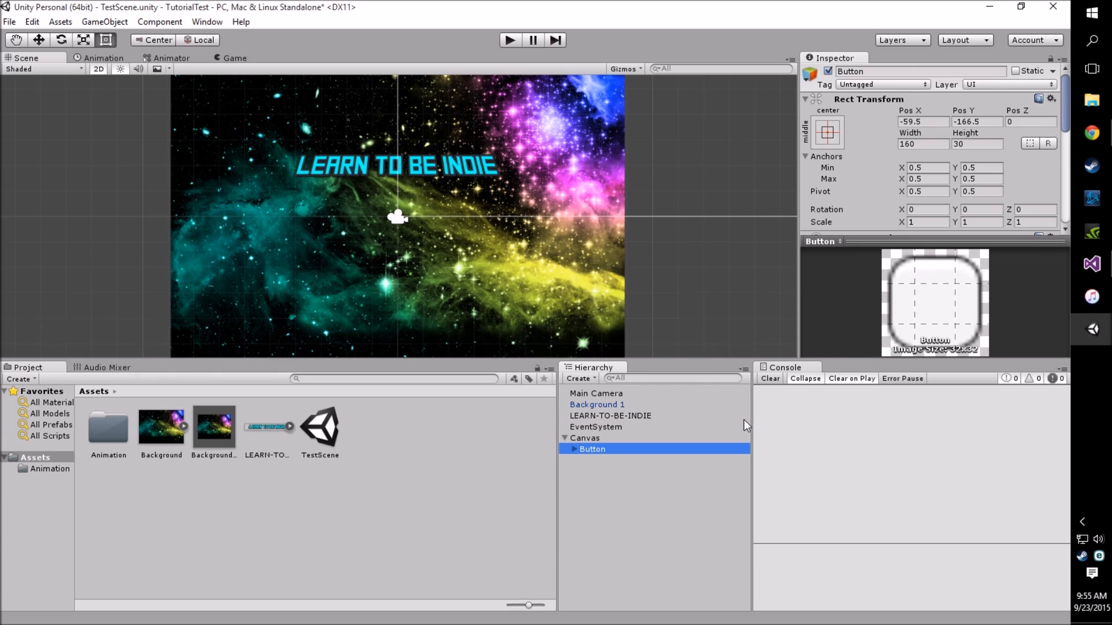
pyautogui.click(585, 438)
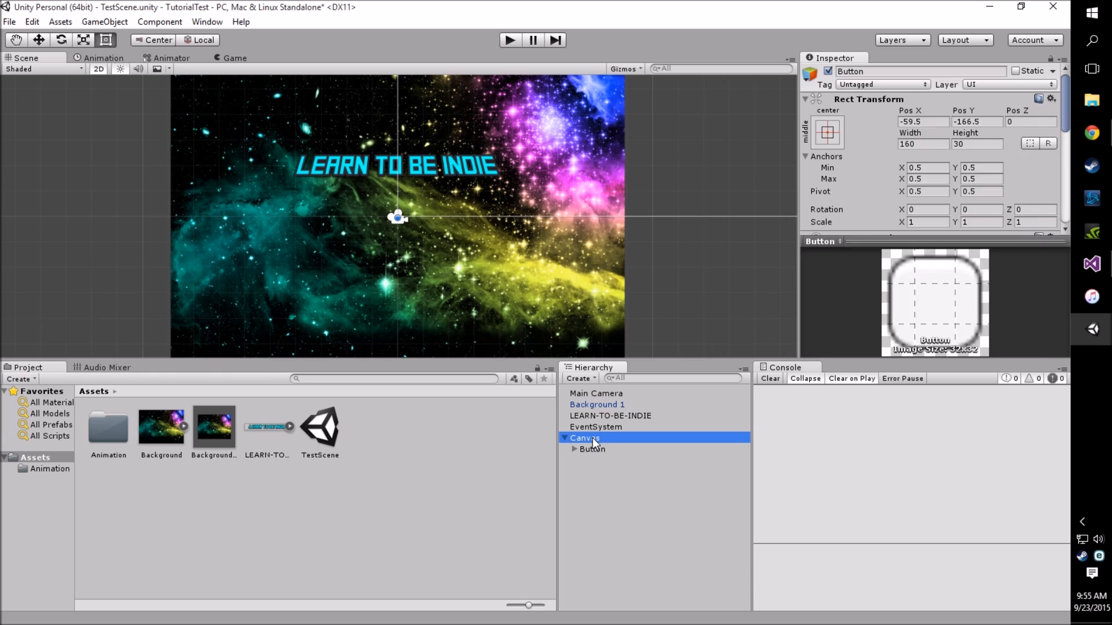
pyautogui.click(584, 438)
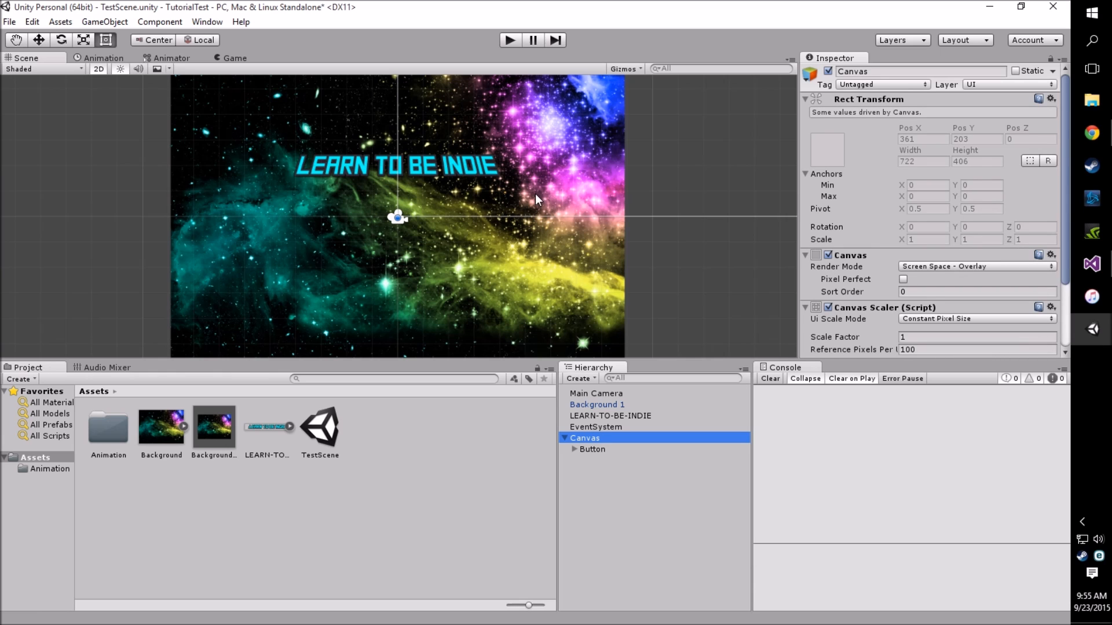
pyautogui.moveTo(726, 219)
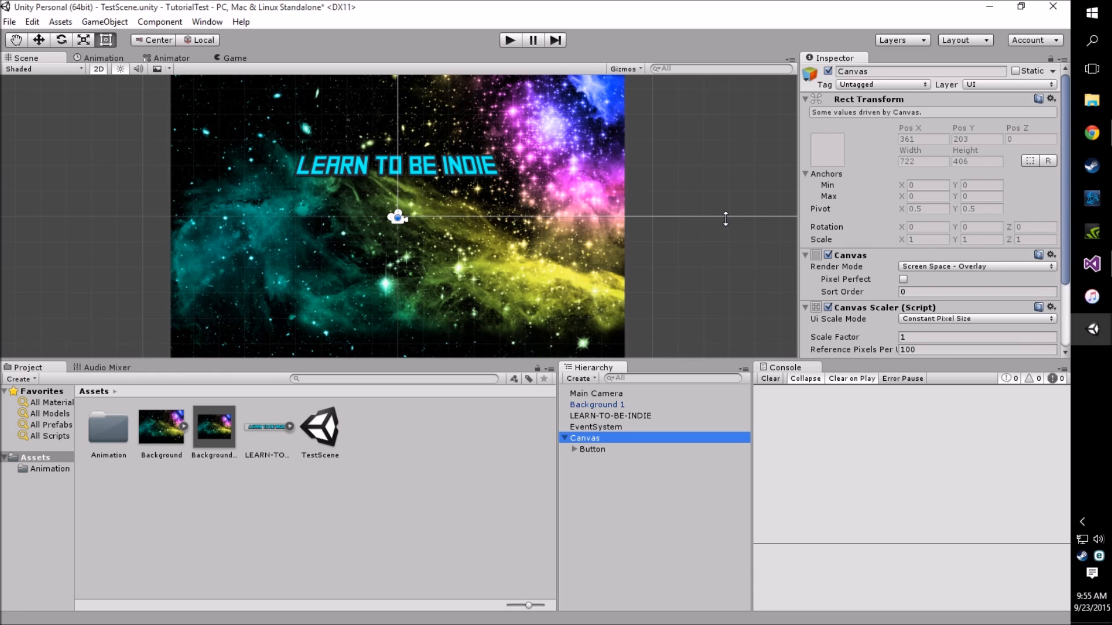
pyautogui.scroll(-3)
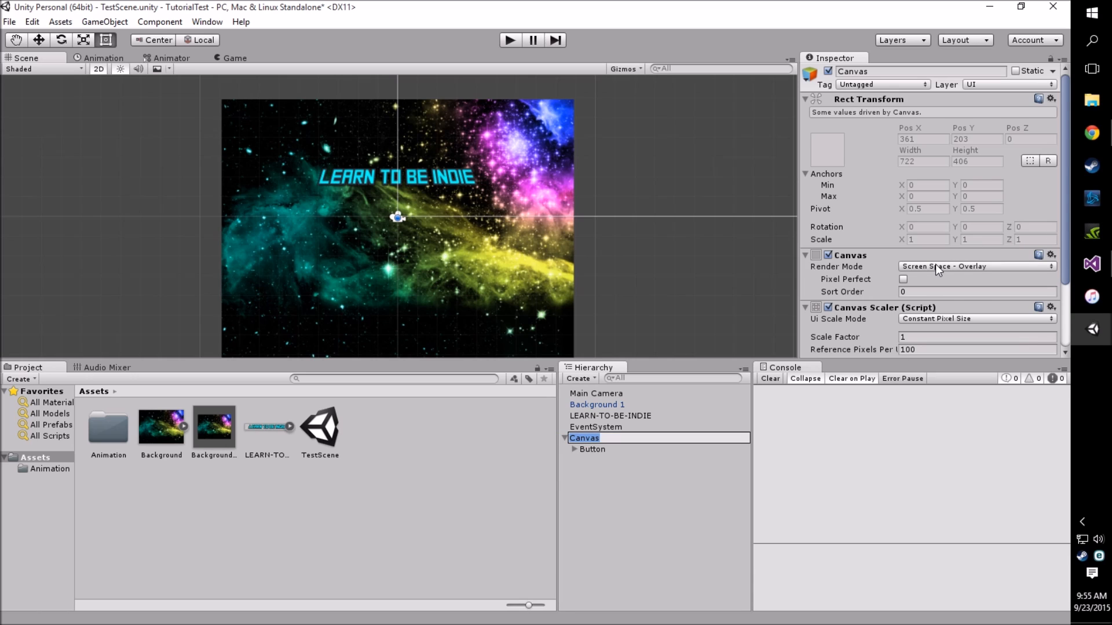
# Step: Set the Canvas Render Mode to Screen Space - Camera with Main Camera as Render Camera
pyautogui.click(977, 266)
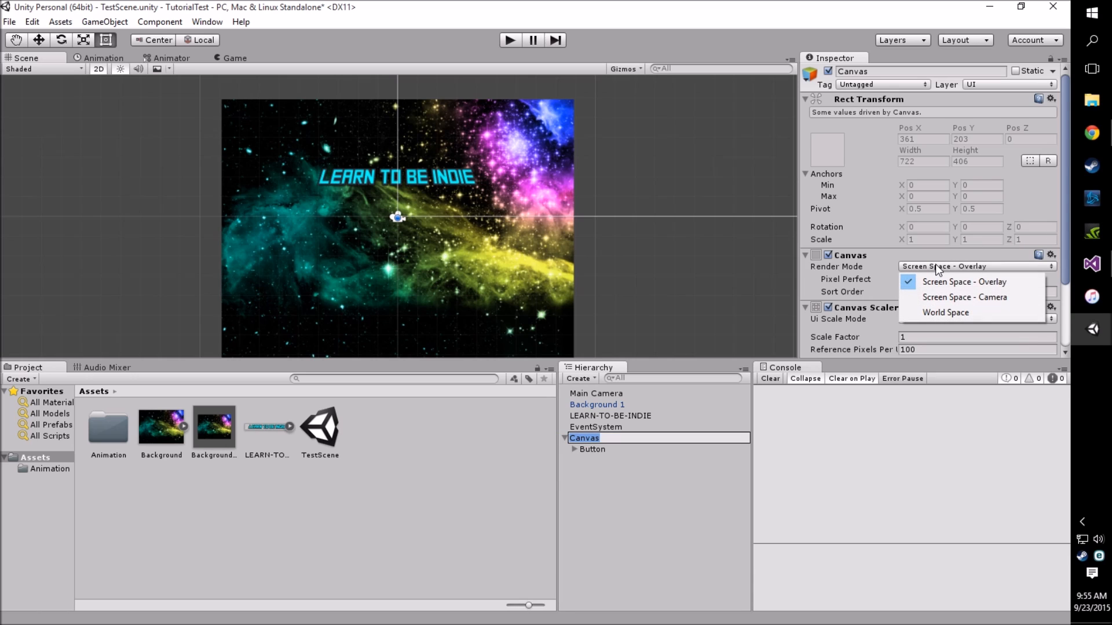
pyautogui.click(965, 297)
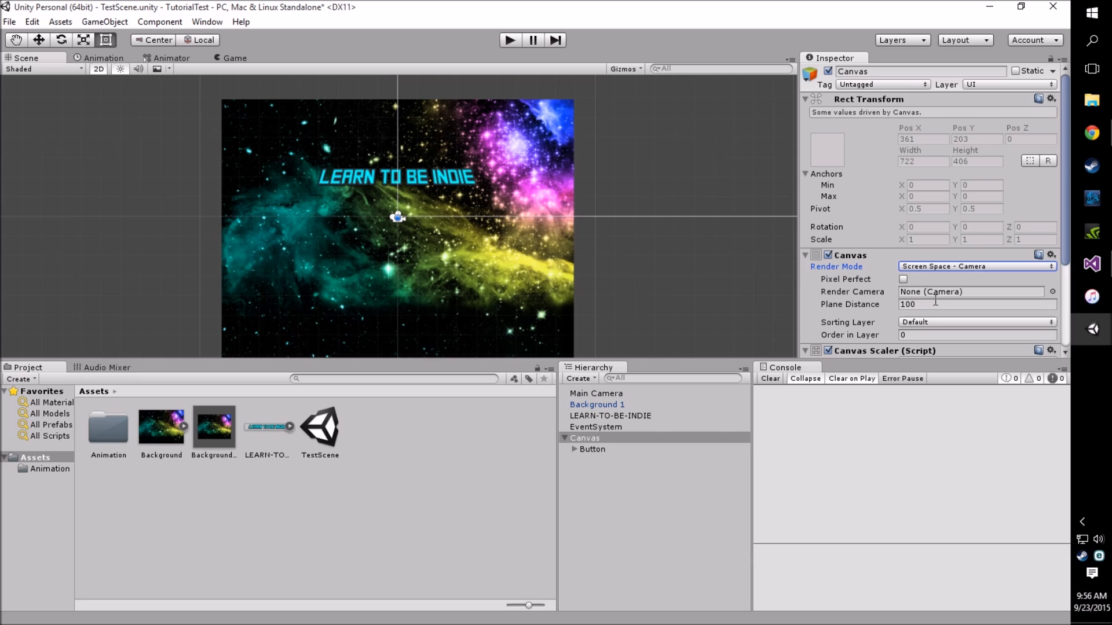
pyautogui.moveTo(1052, 298)
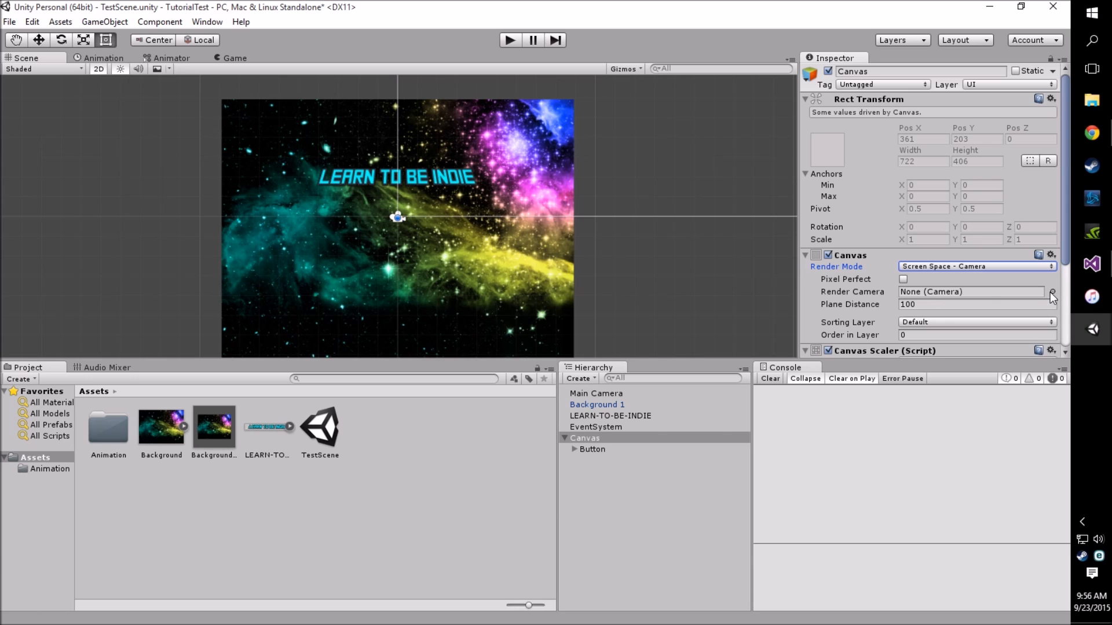
pyautogui.click(1052, 291)
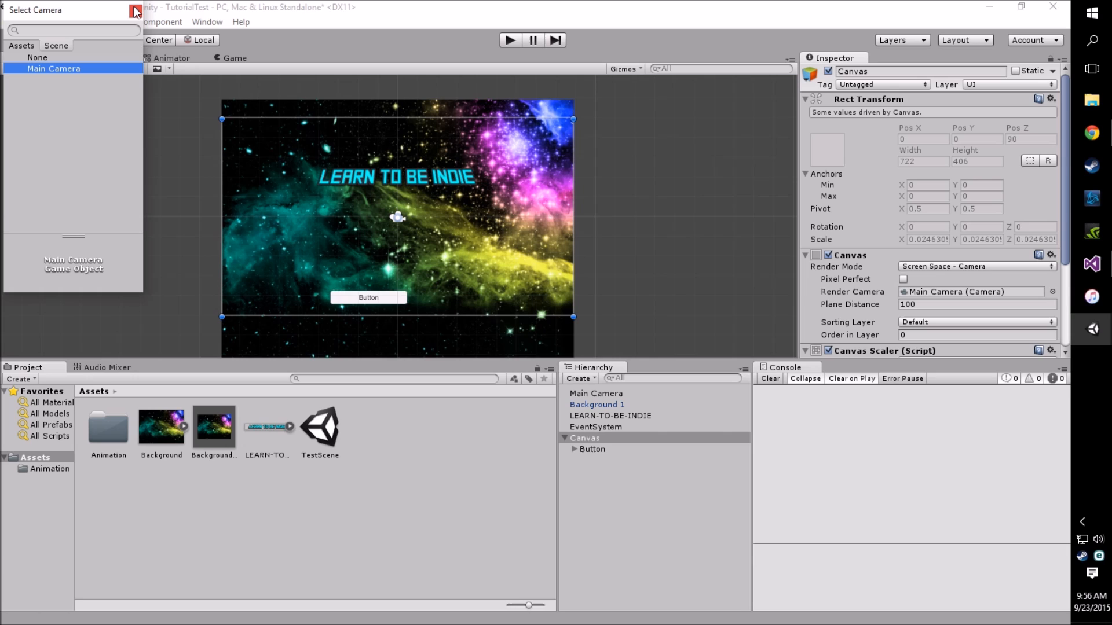
pyautogui.click(54, 68)
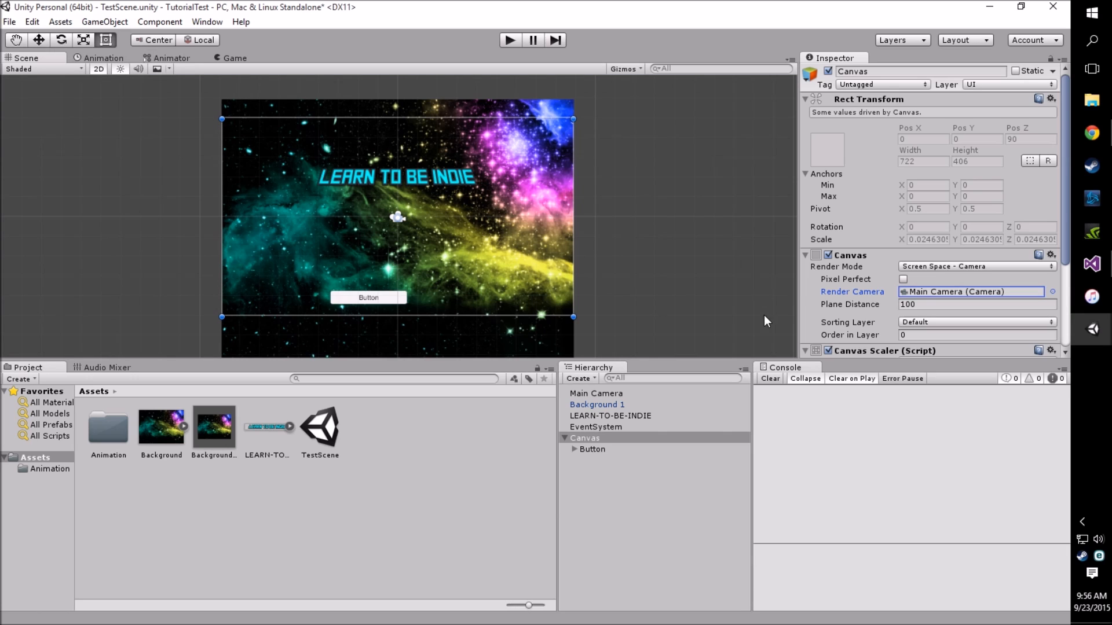
pyautogui.moveTo(560, 181)
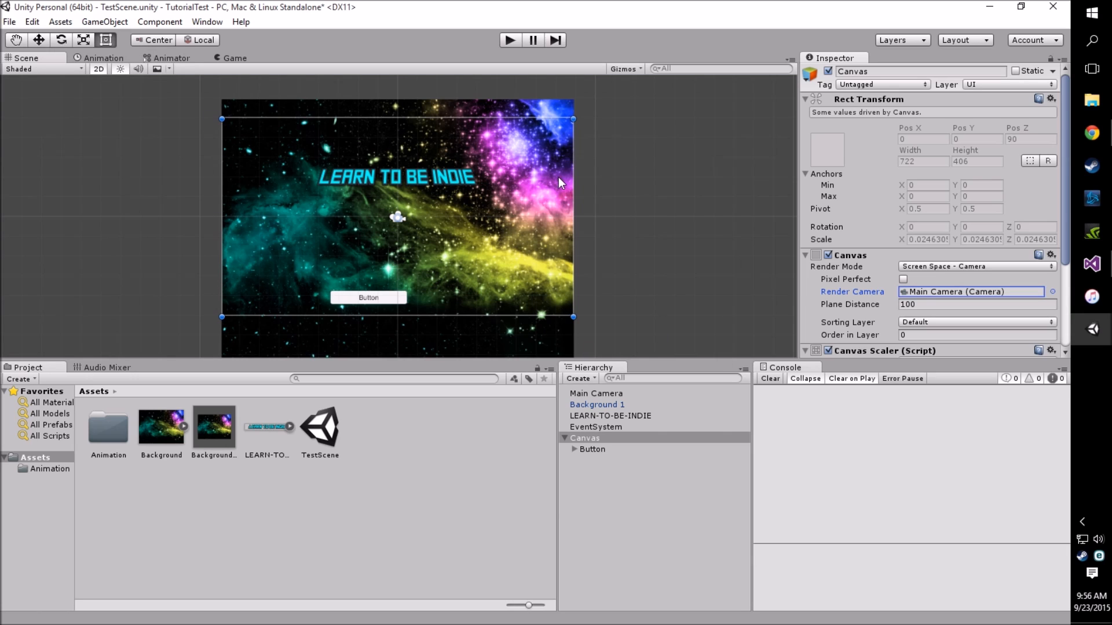
pyautogui.click(592, 449)
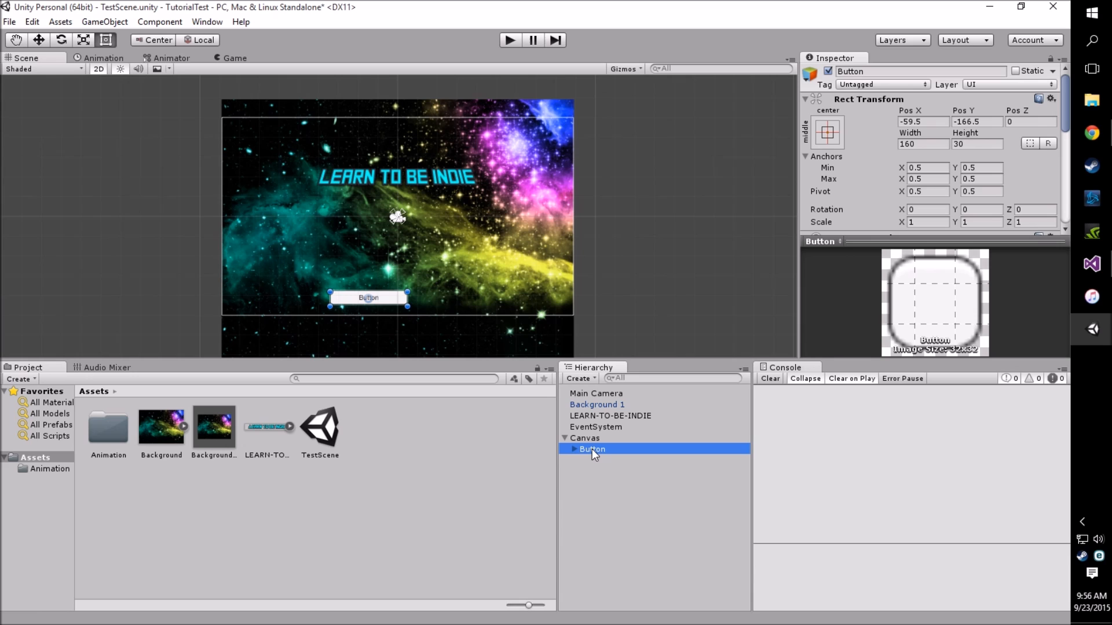
# Step: Preview the Game view, then centre the Button at Pos X/Y 0 with width 100
pyautogui.click(234, 58)
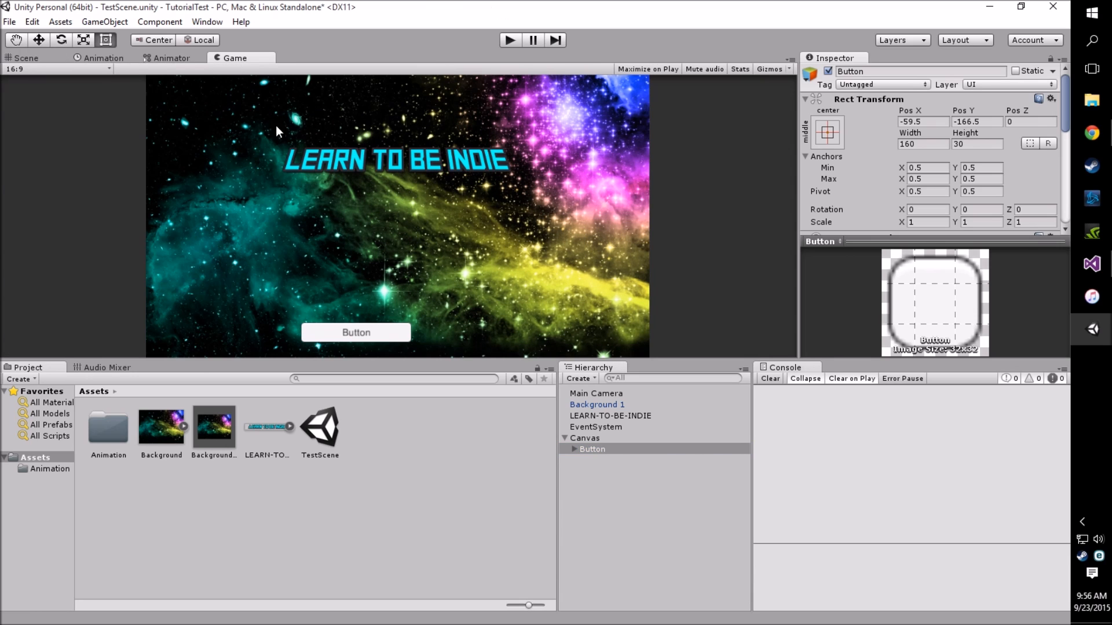
pyautogui.click(25, 57)
pyautogui.write('100')
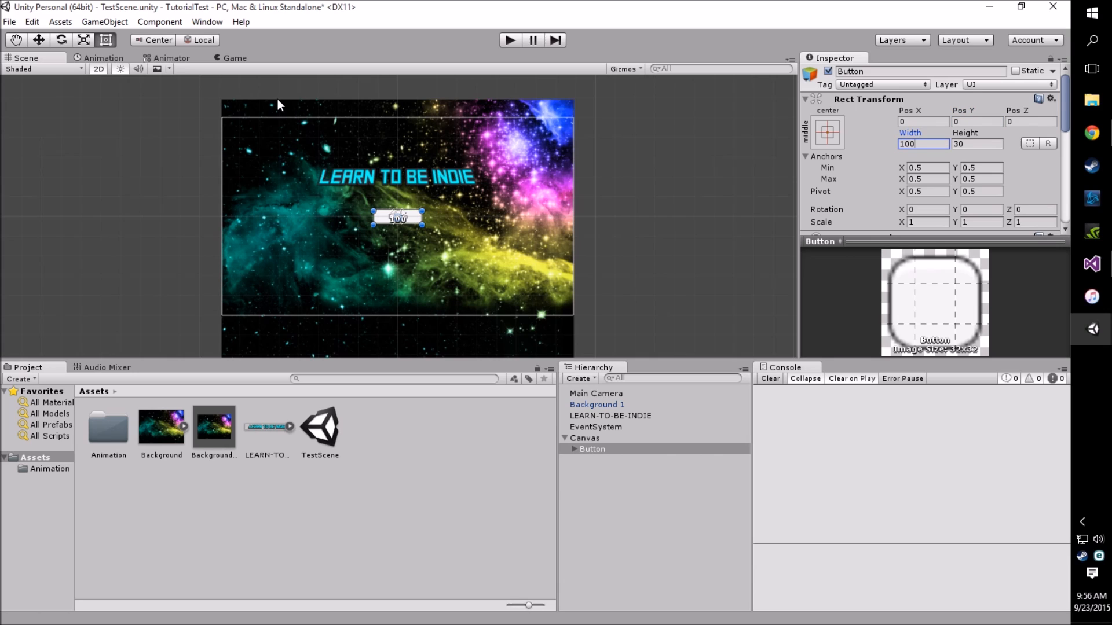
pyautogui.click(573, 449)
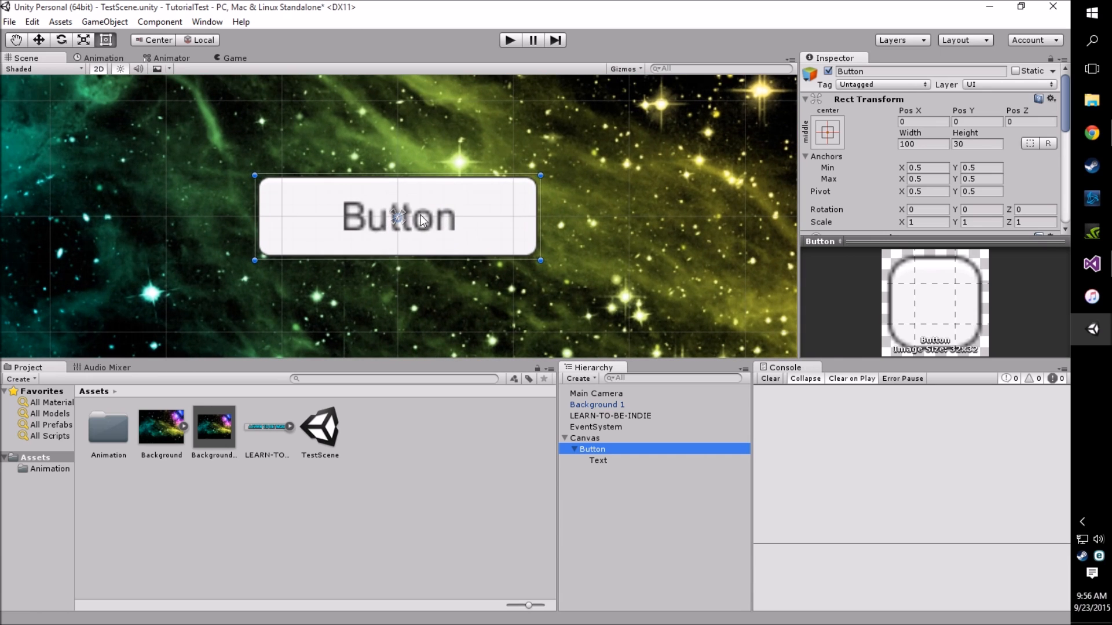
# Step: Change the Button's Text label to START GAME in Bold font style
pyautogui.click(597, 460)
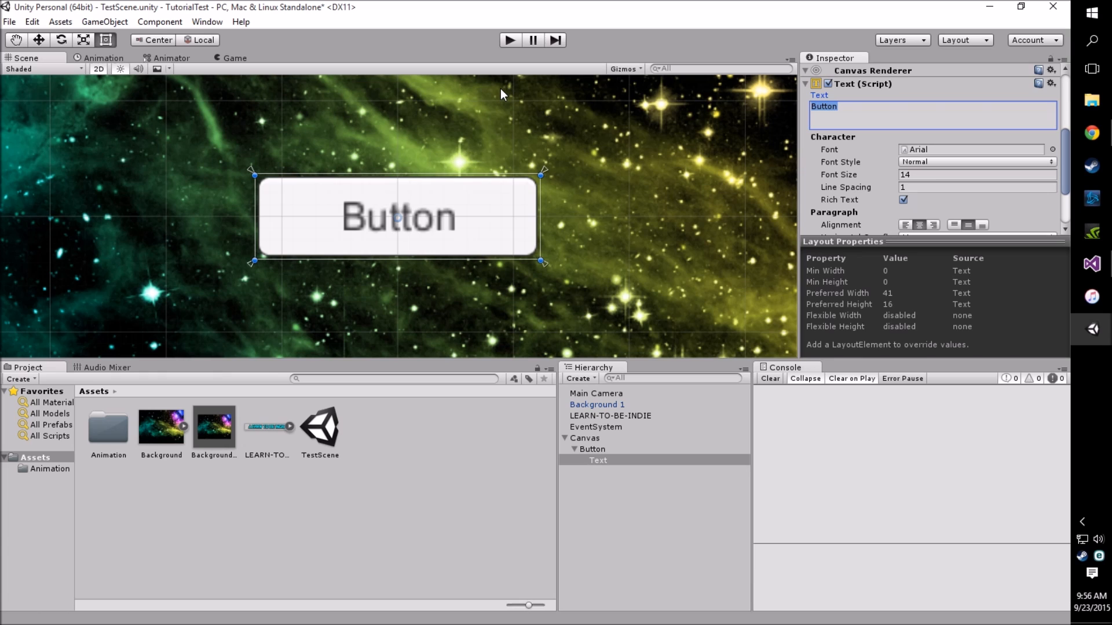
pyautogui.write('START')
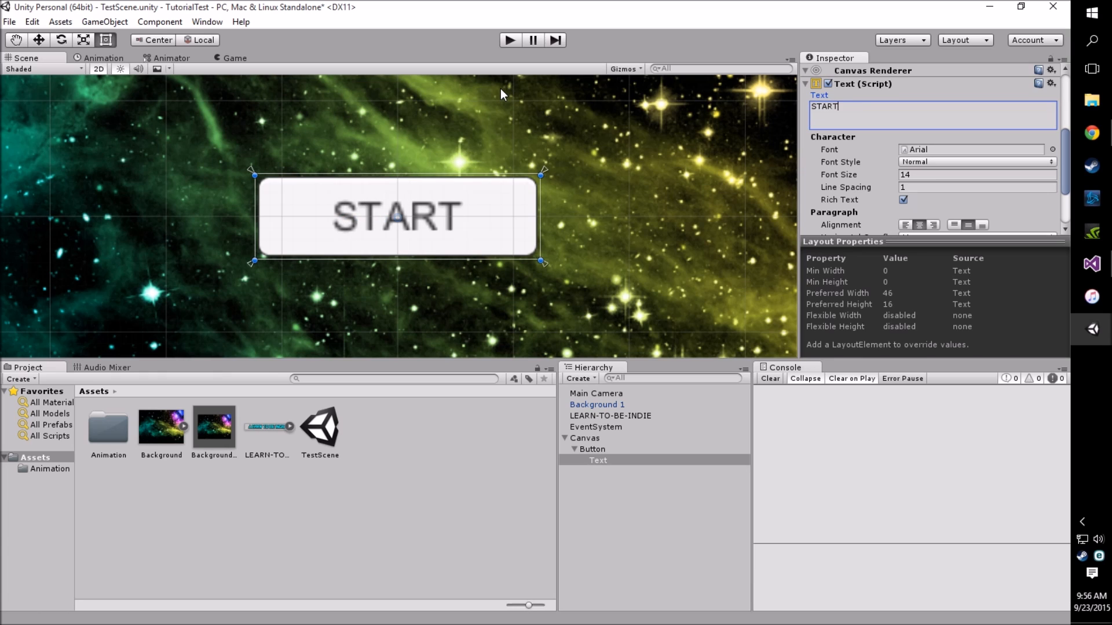
pyautogui.write('GAME')
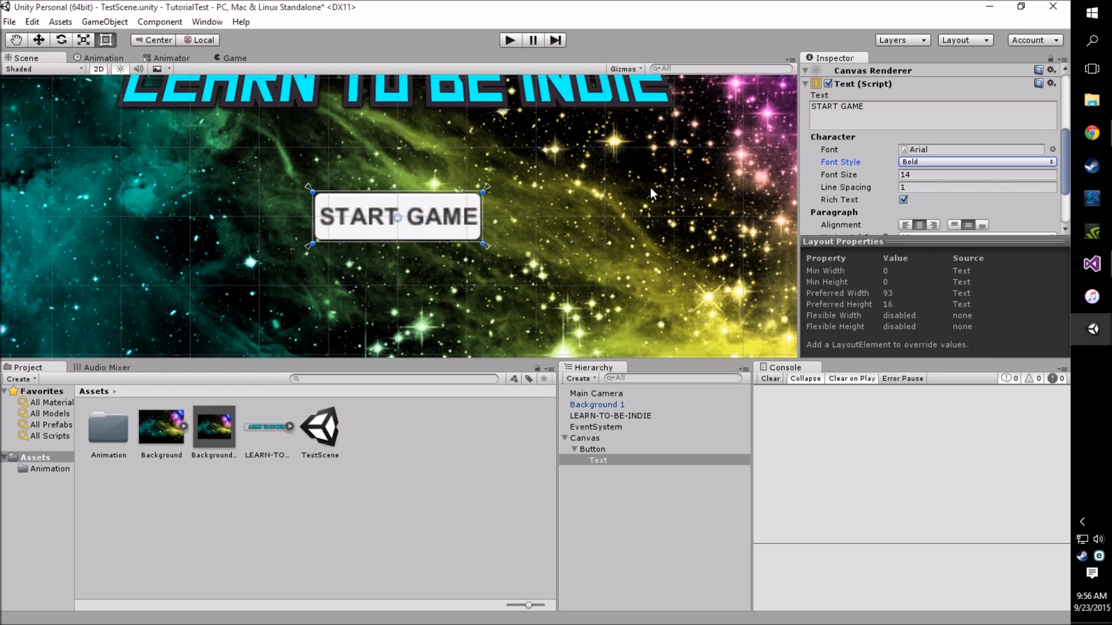
pyautogui.scroll(-3)
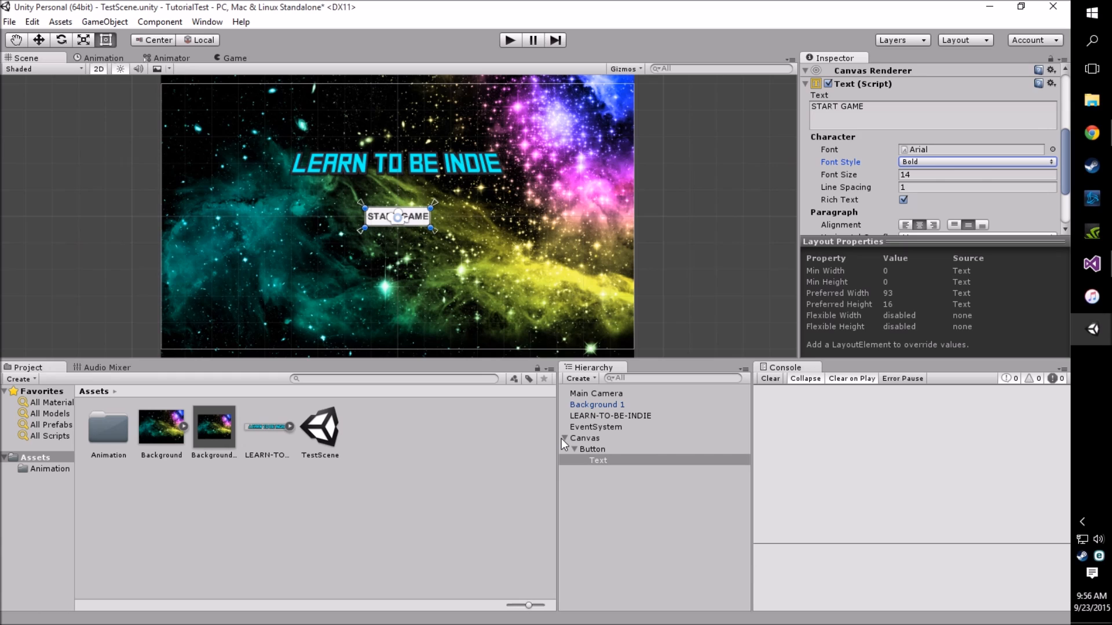
pyautogui.moveTo(619, 422)
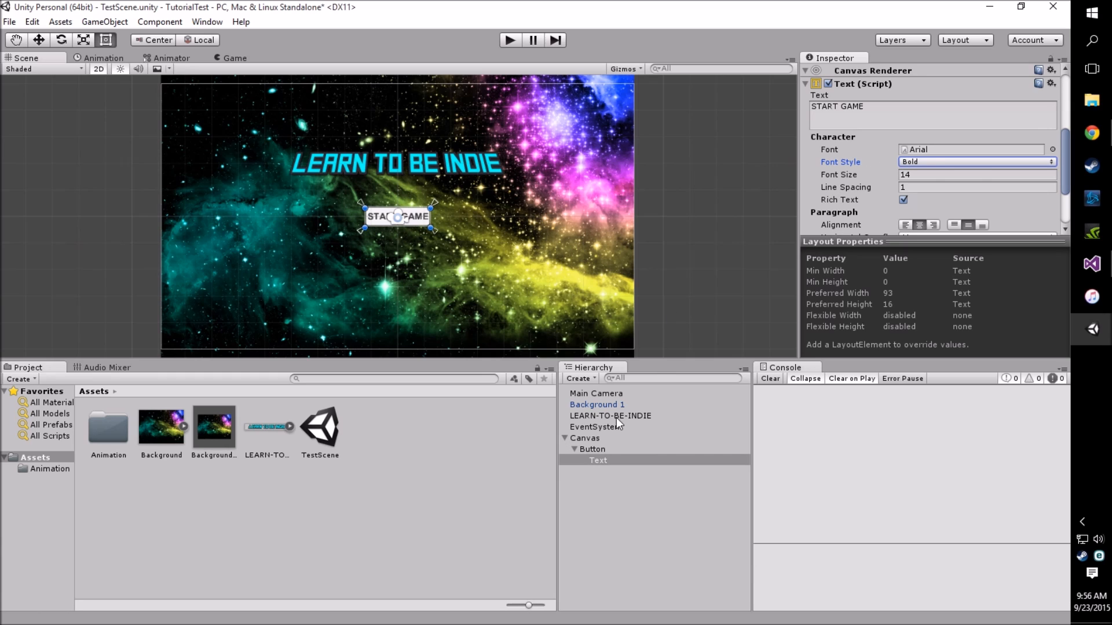
pyautogui.click(565, 438)
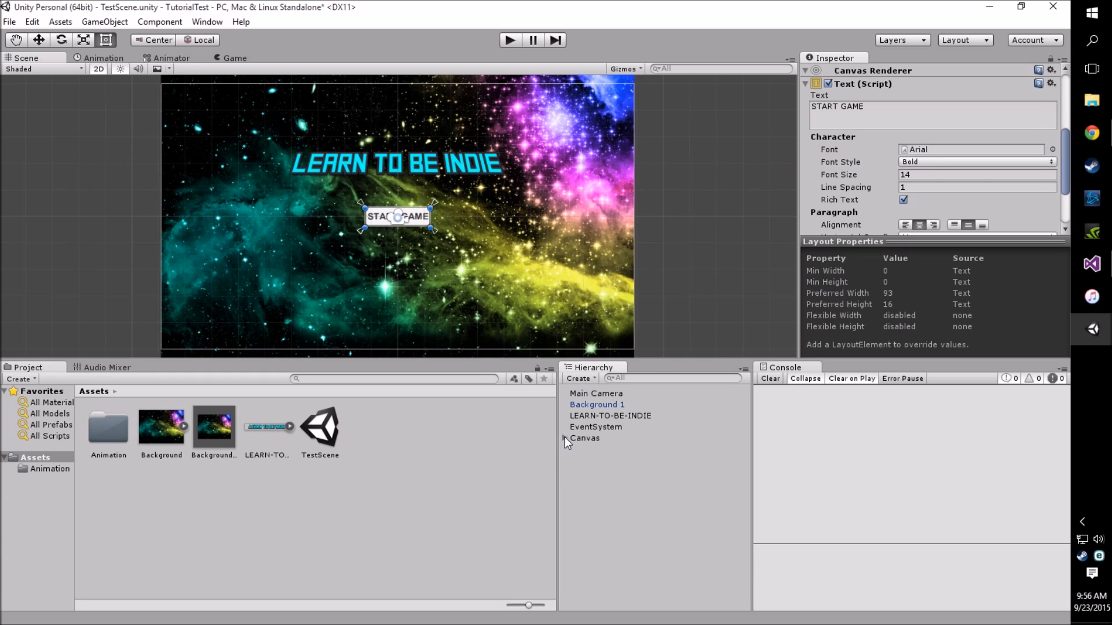
# Step: Attach a newly created C# script named MenuScript to the MenuScript object
pyautogui.click(596, 394)
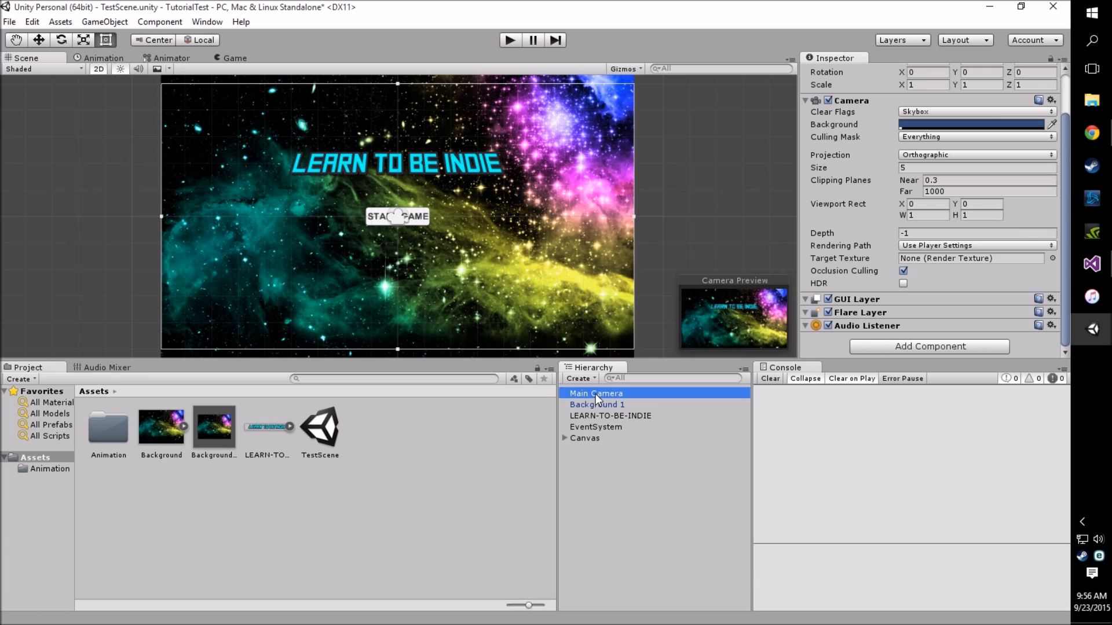
pyautogui.moveTo(566, 442)
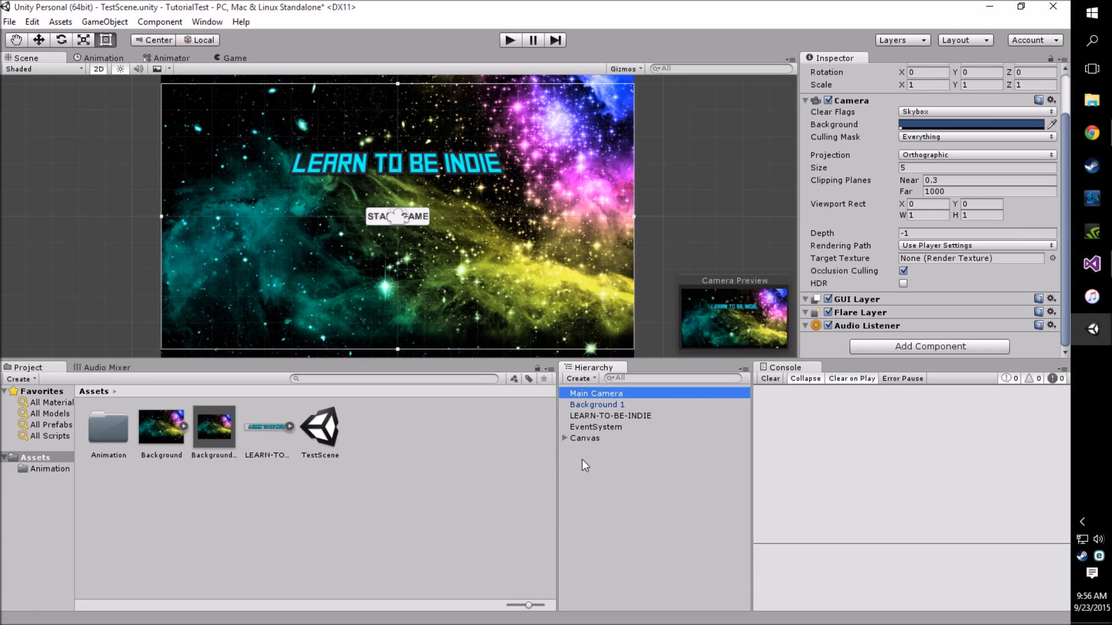
pyautogui.moveTo(601, 517)
pyautogui.write('MenuScript')
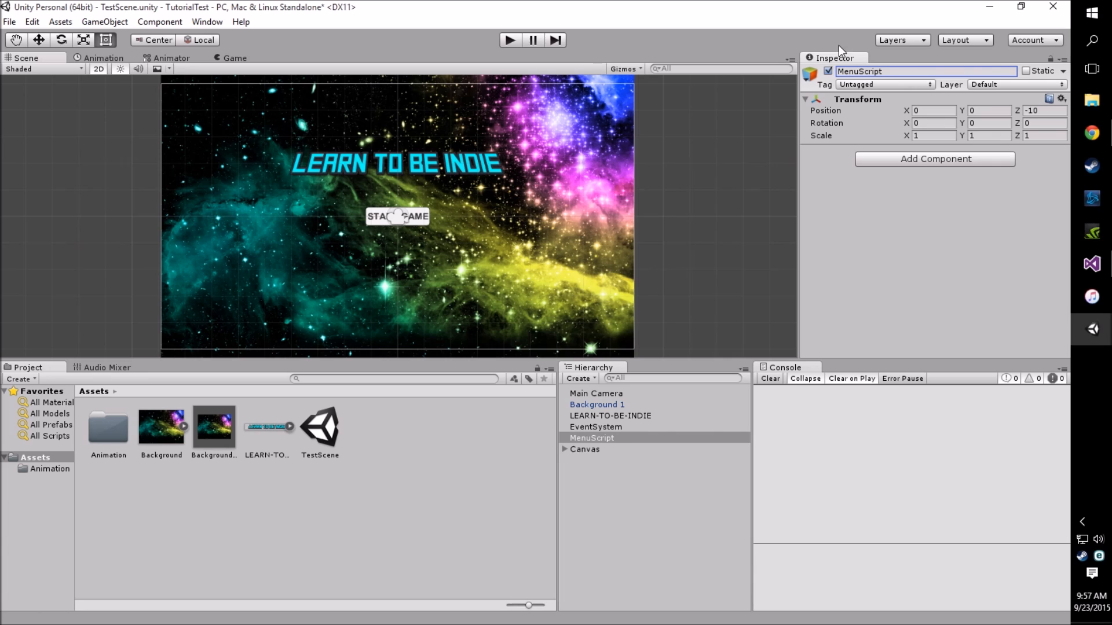
pyautogui.moveTo(909, 161)
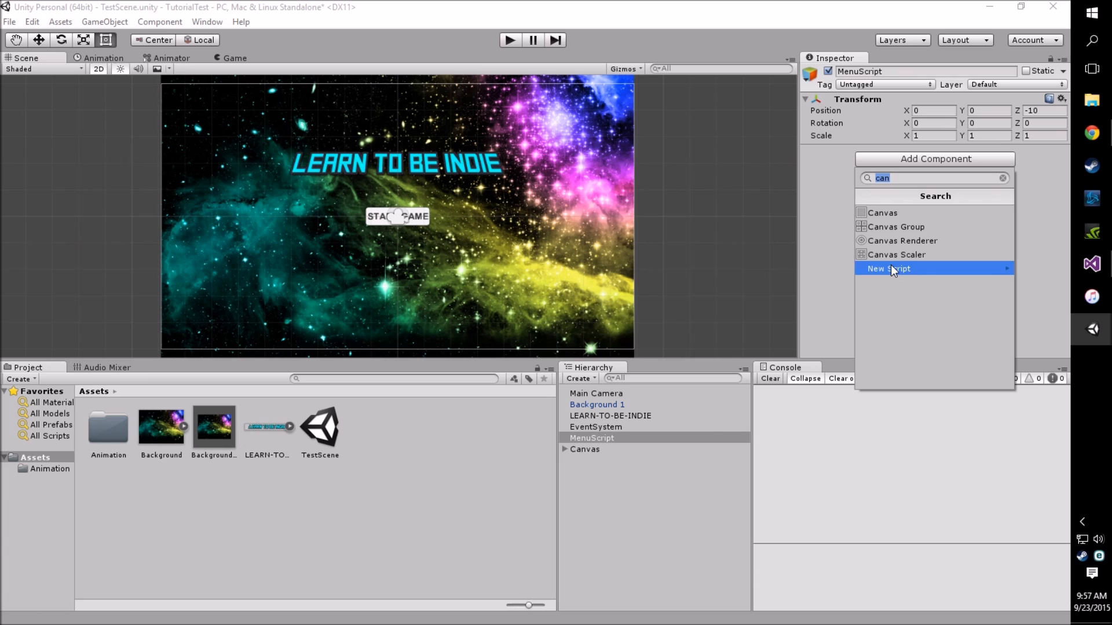
pyautogui.click(888, 268)
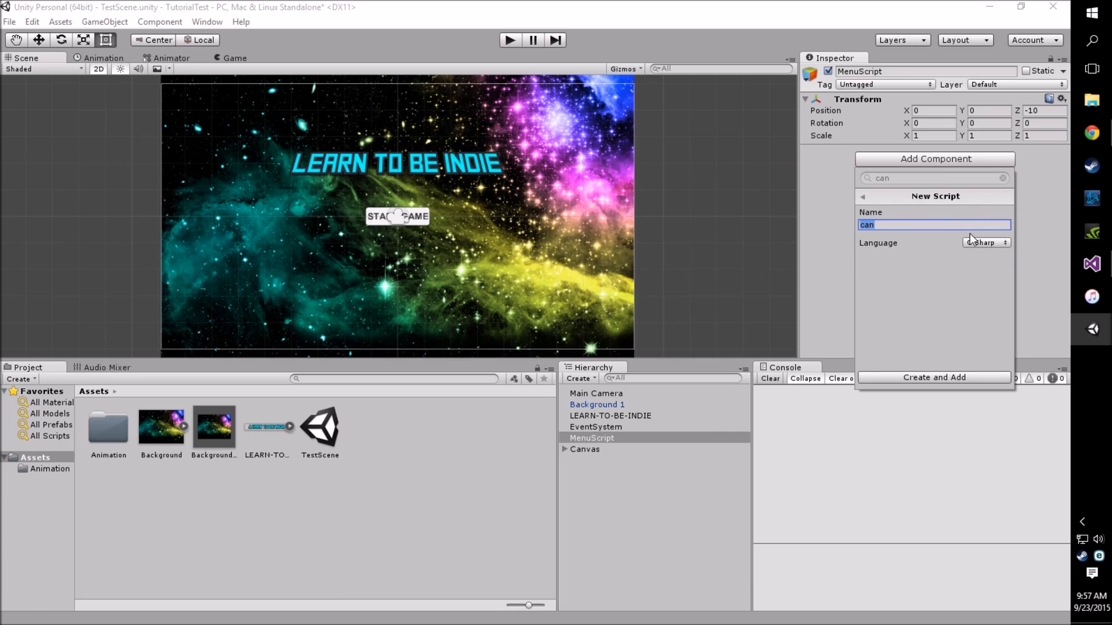
pyautogui.write('MenuScript')
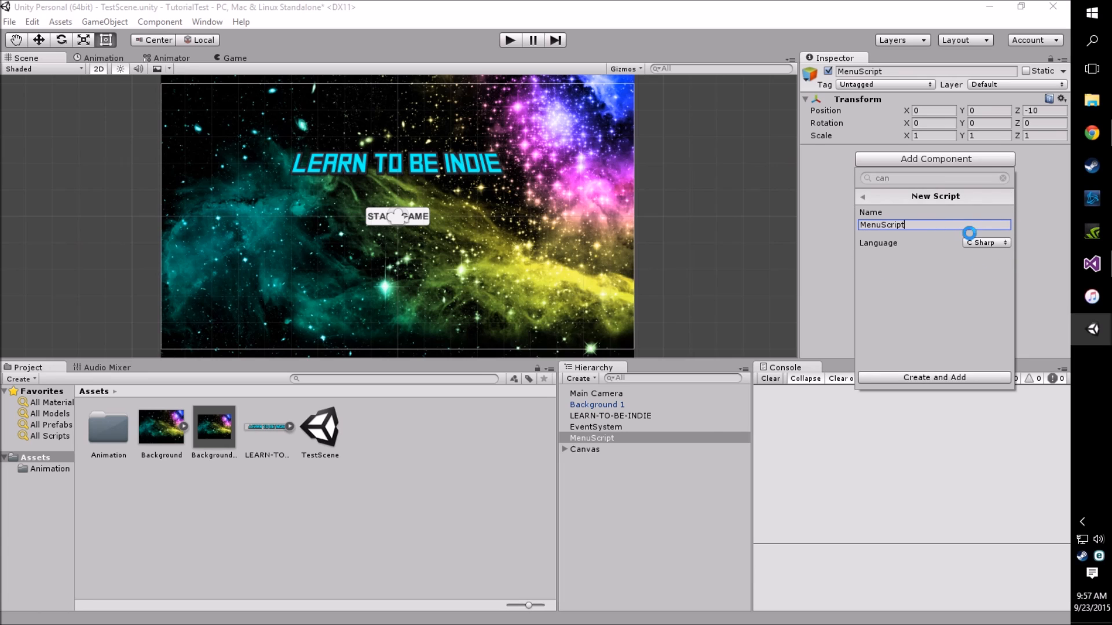
pyautogui.click(934, 377)
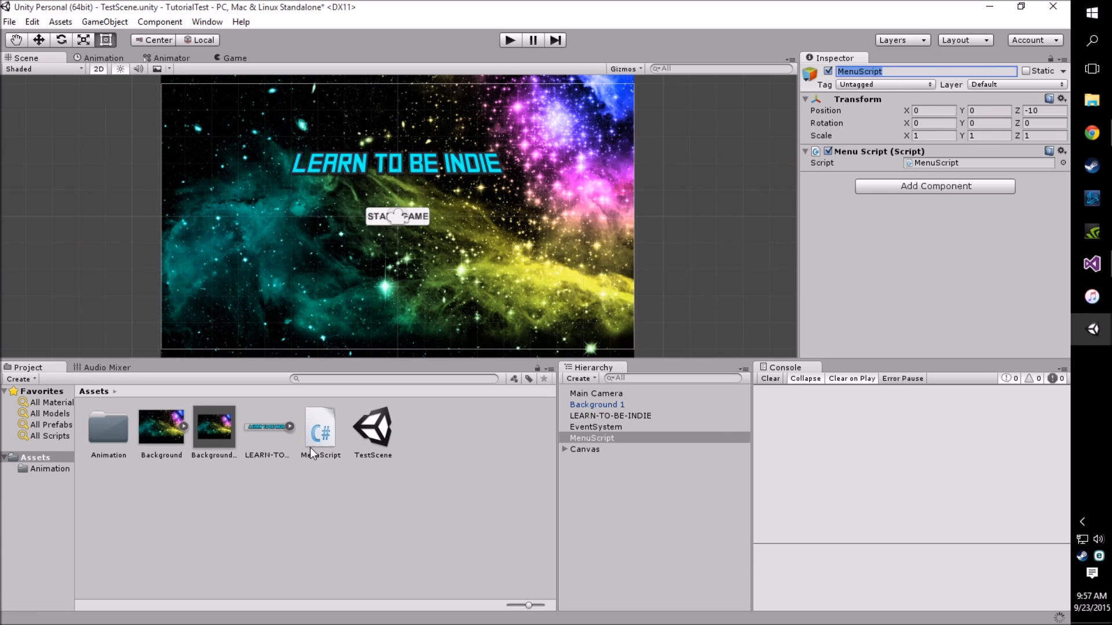
pyautogui.moveTo(989, 142)
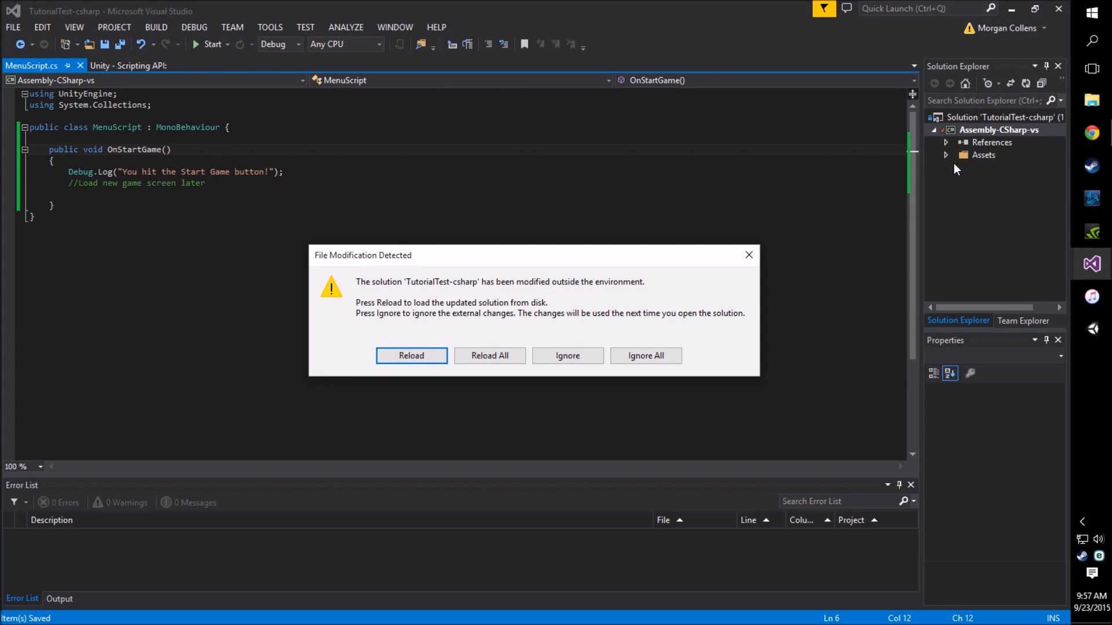
# Step: Reload the solution and delete the template Start and Update methods
pyautogui.click(411, 355)
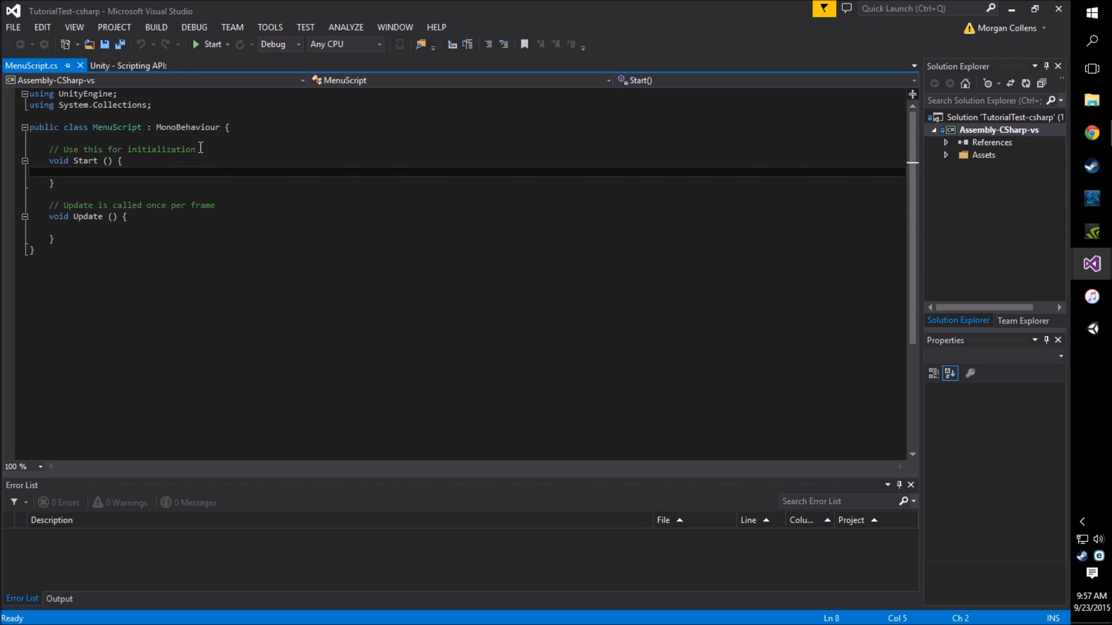
pyautogui.click(64, 240)
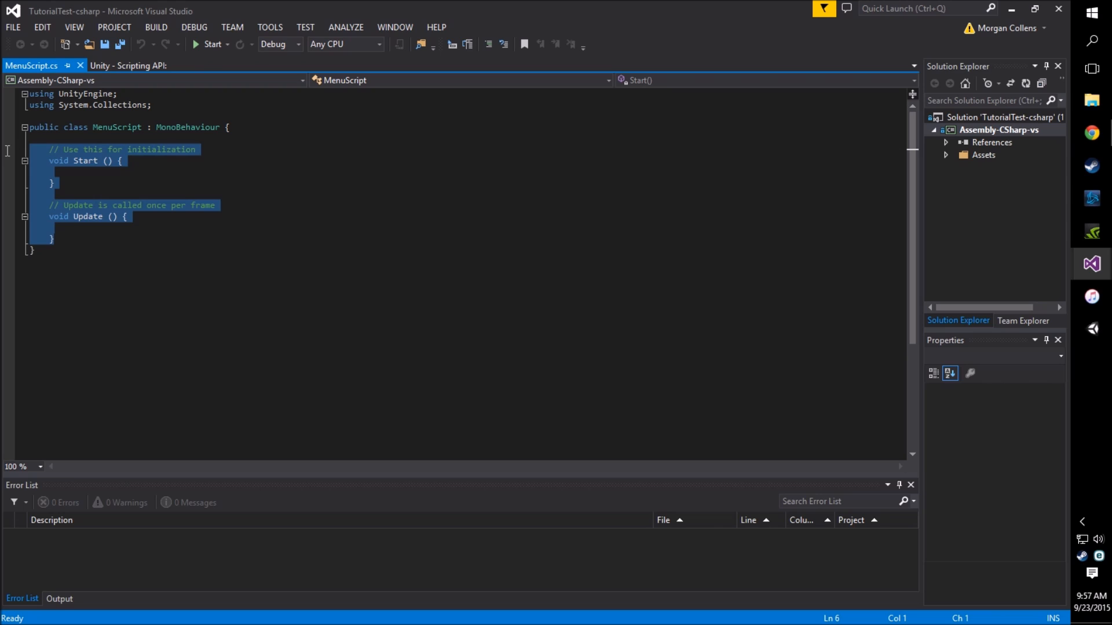
pyautogui.moveTo(9, 156)
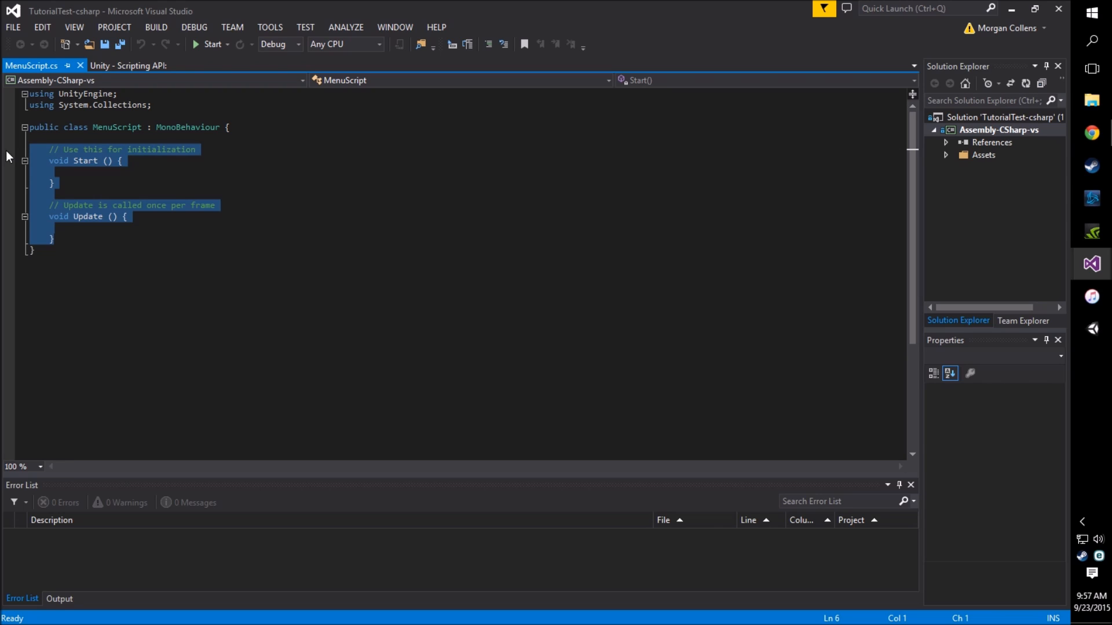
pyautogui.press('Delete')
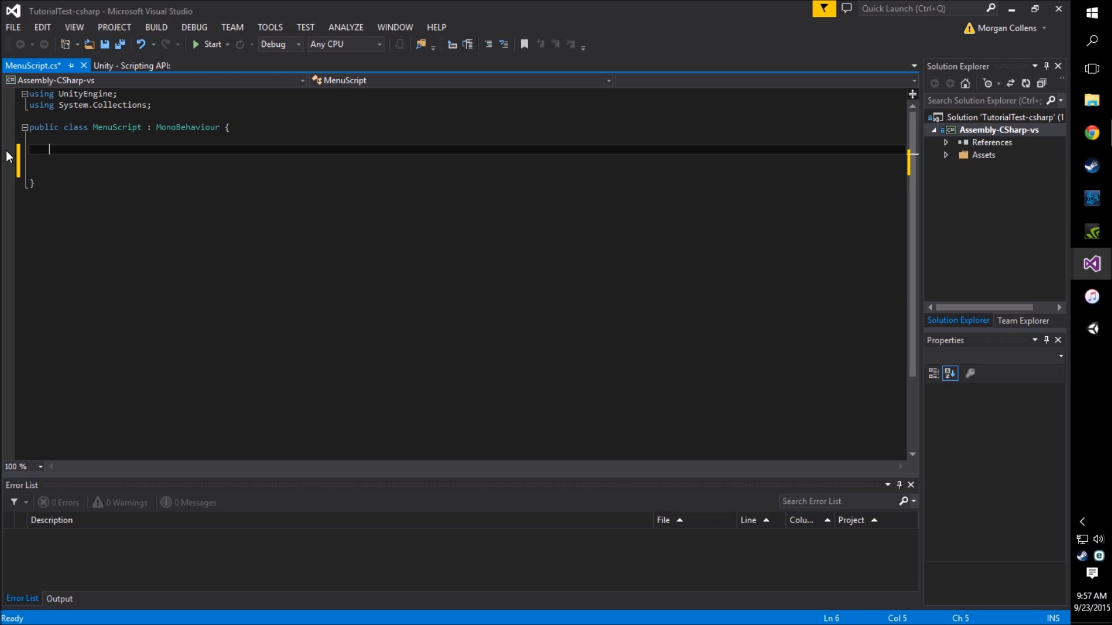
pyautogui.press('Return')
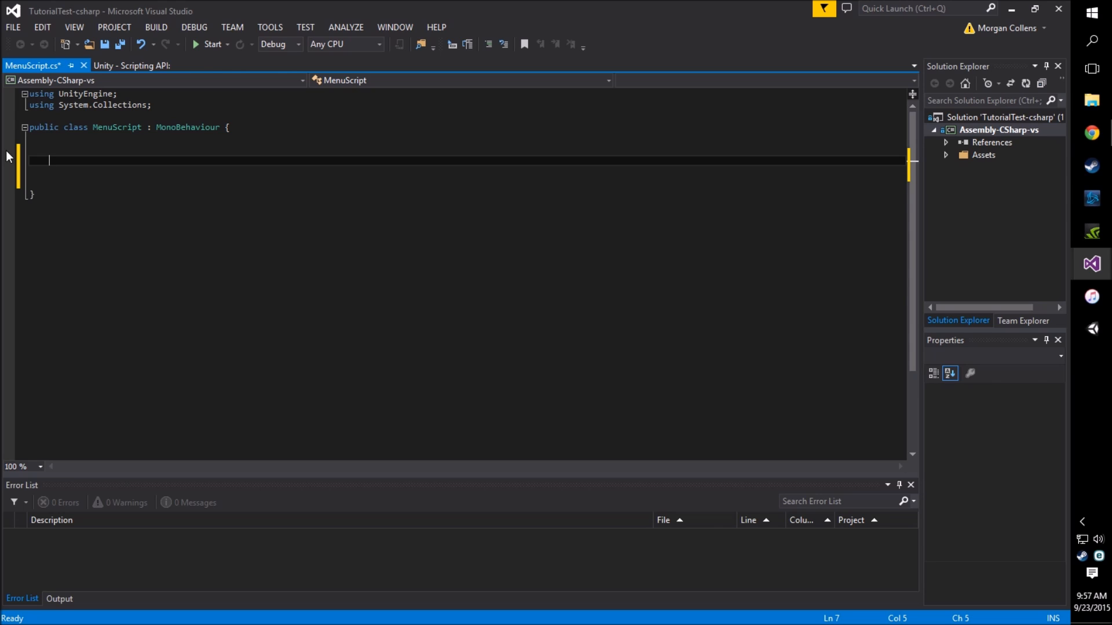
# Step: Write public void OnStartGame() calling Debug.Log("You pressed start game!")
pyautogui.write('public')
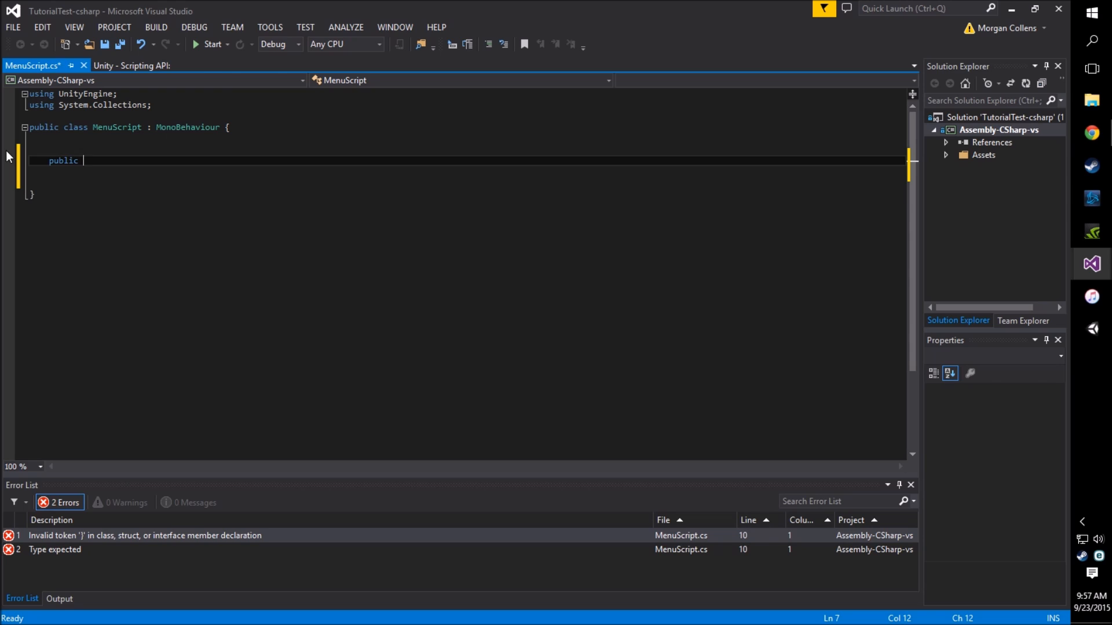
pyautogui.write('void')
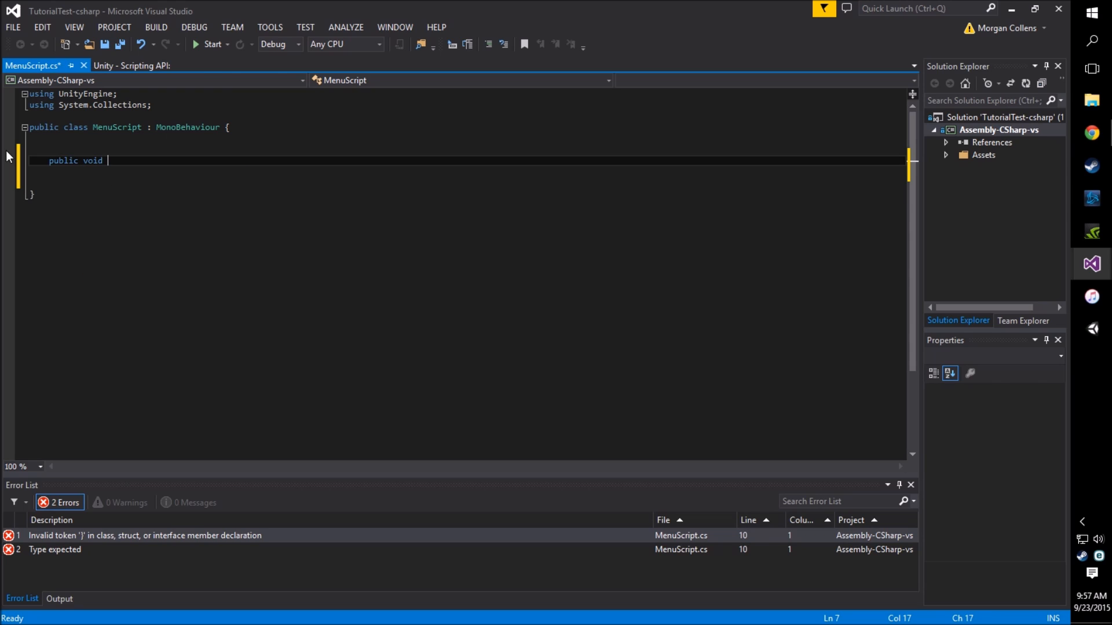
pyautogui.write('ON')
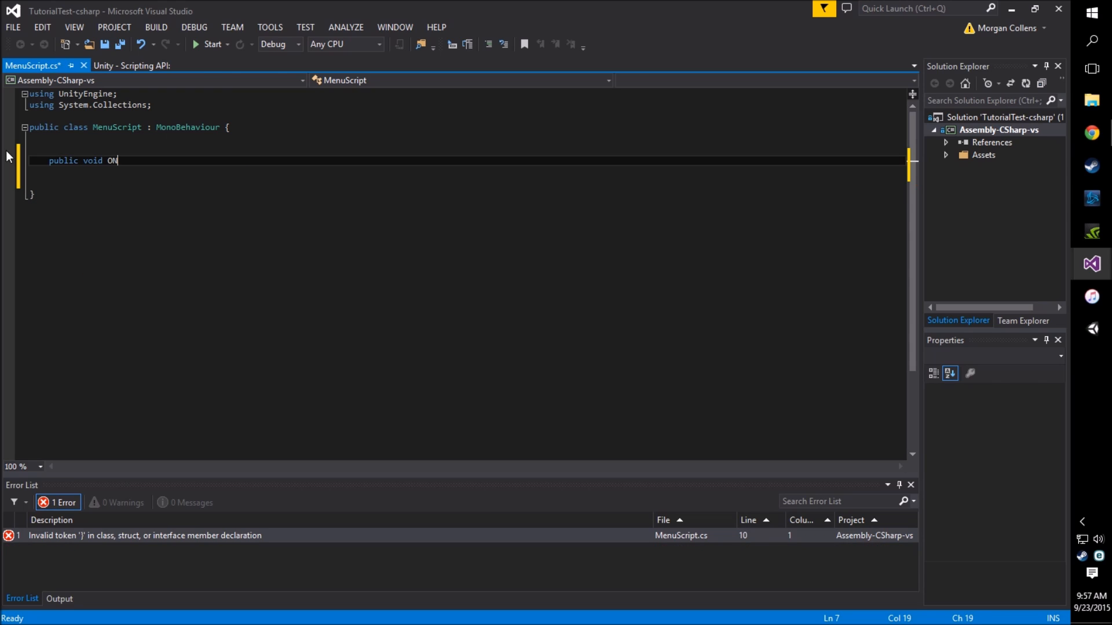
pyautogui.write('Start')
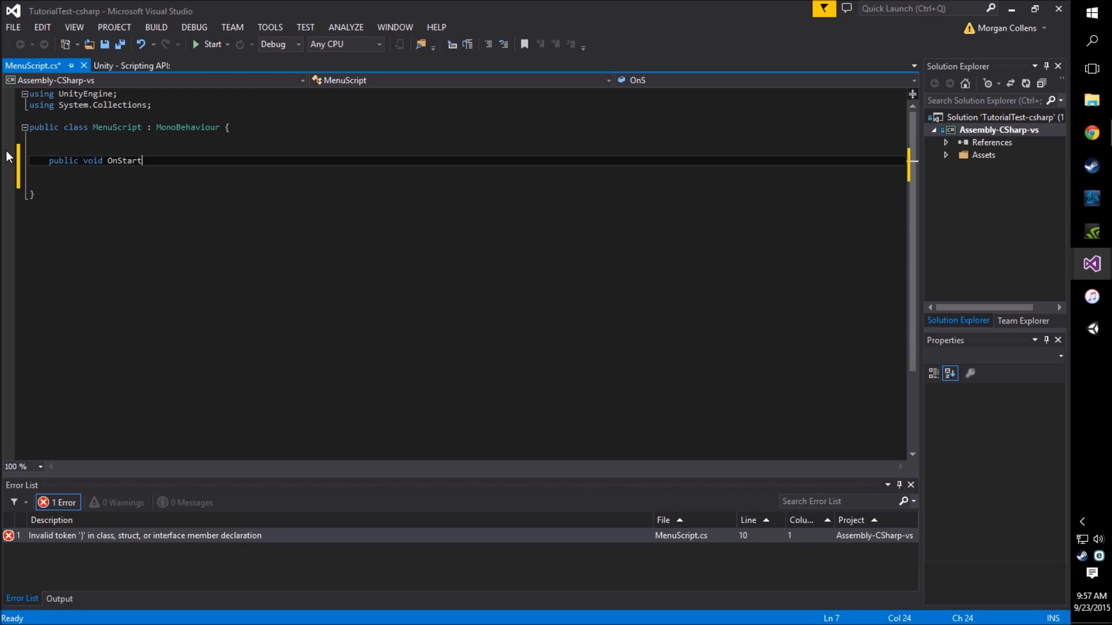
pyautogui.write('Game()')
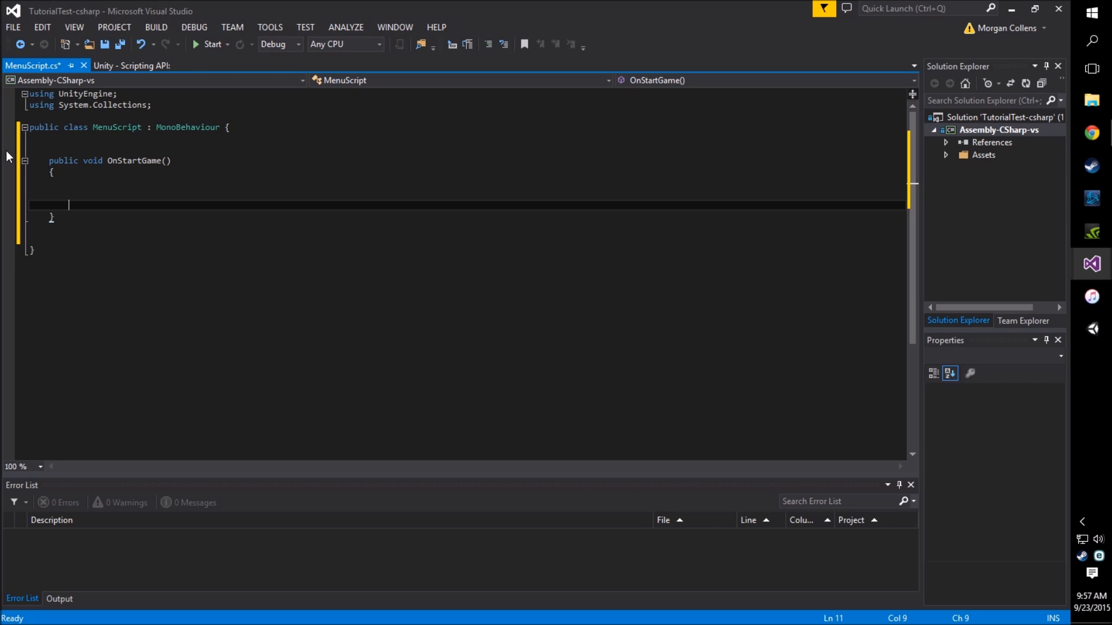
pyautogui.write('//')
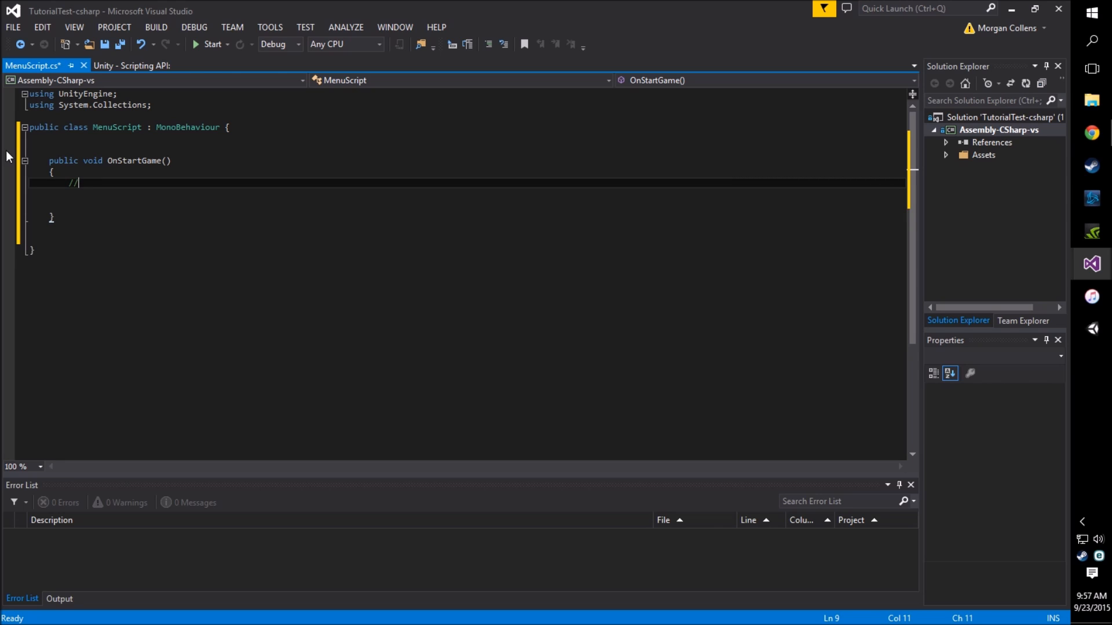
pyautogui.write('Debug')
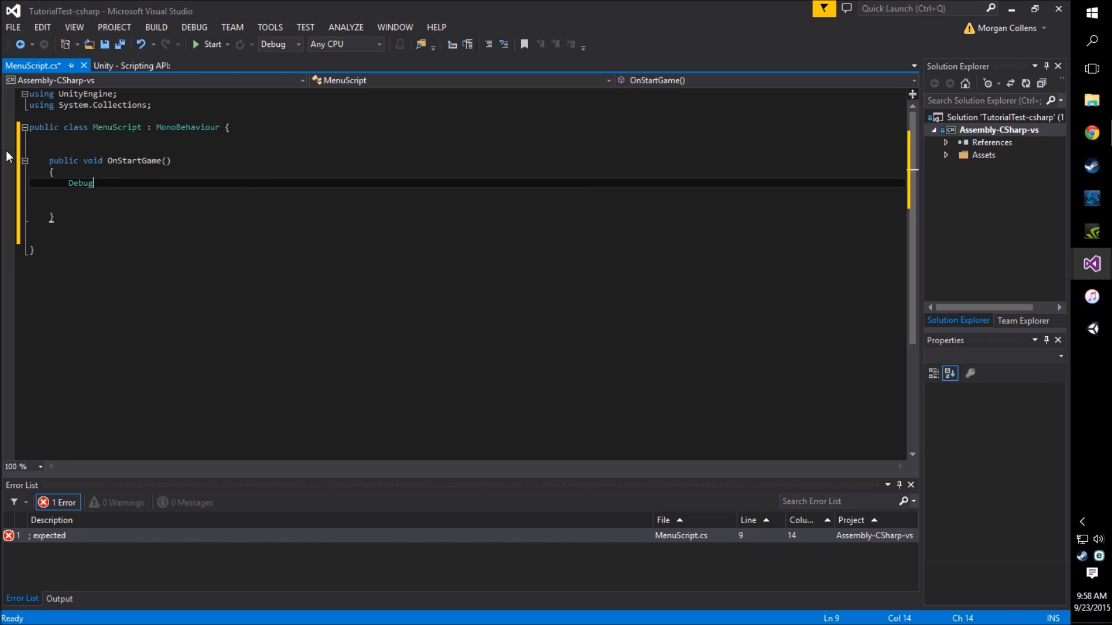
pyautogui.write('.Log("You')
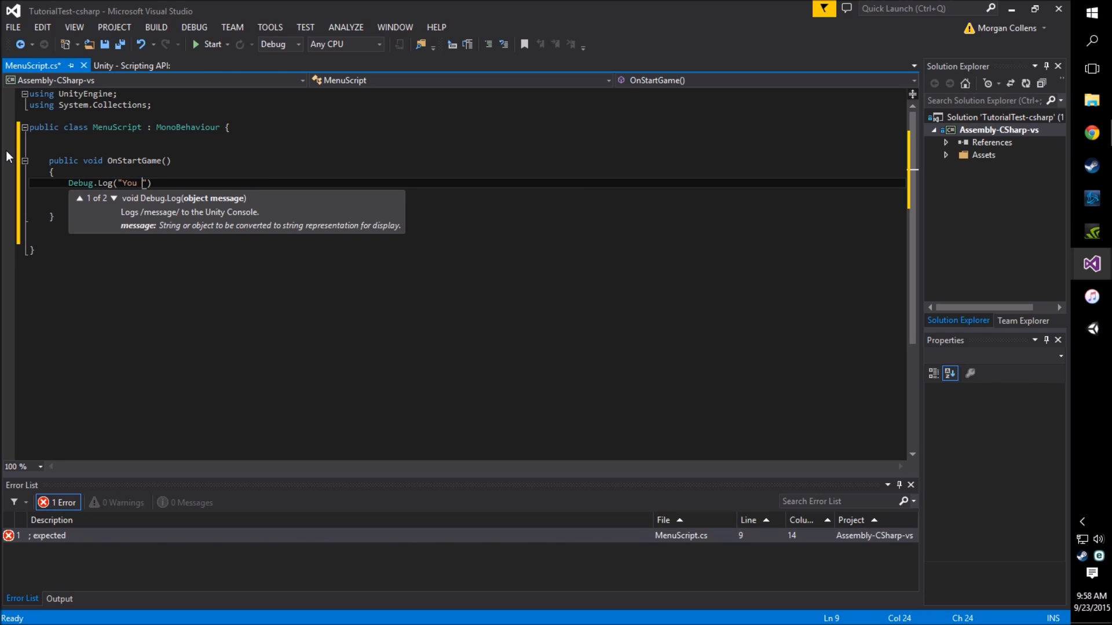
pyautogui.write('pressed start')
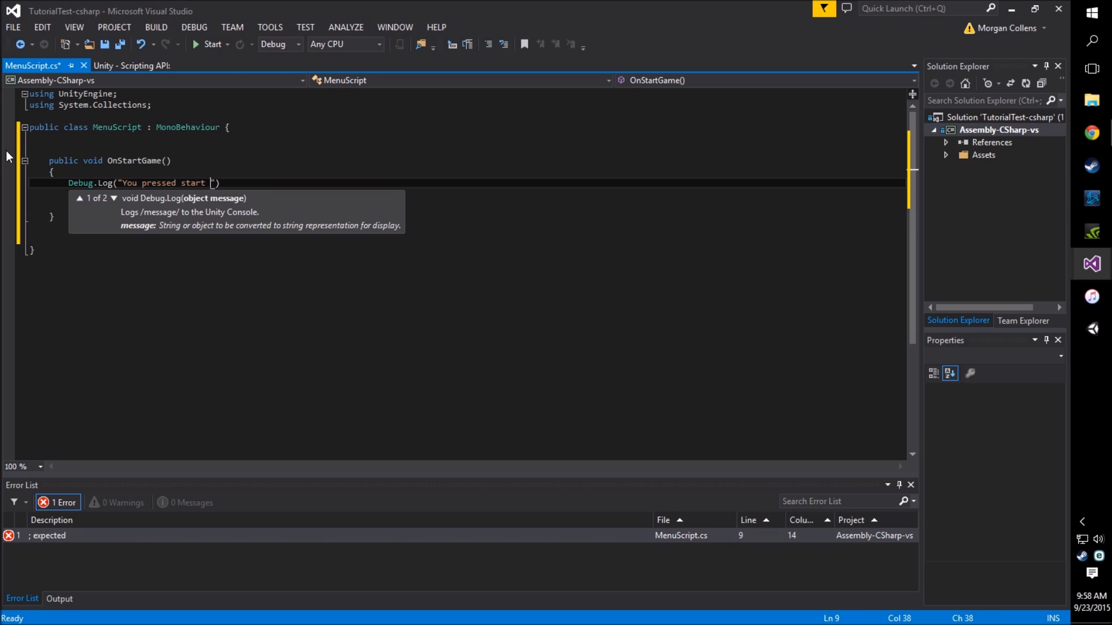
pyautogui.write('game!')
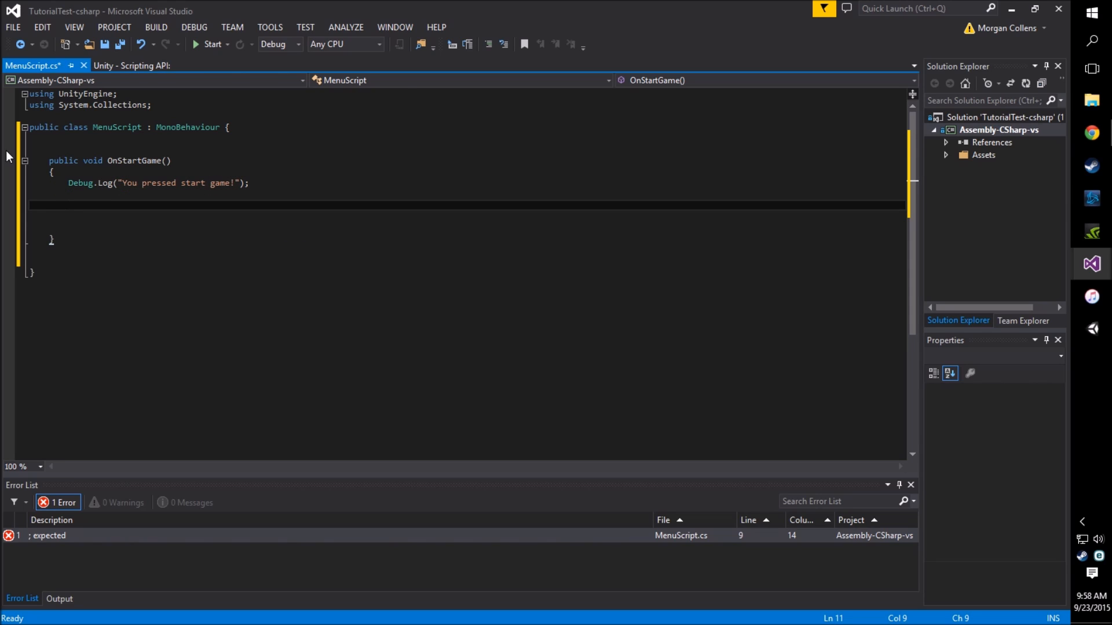
# Step: Add comments 'Add load level for new scene here.' and 'When start button is pressed.', and save
pyautogui.write('//Add load l')
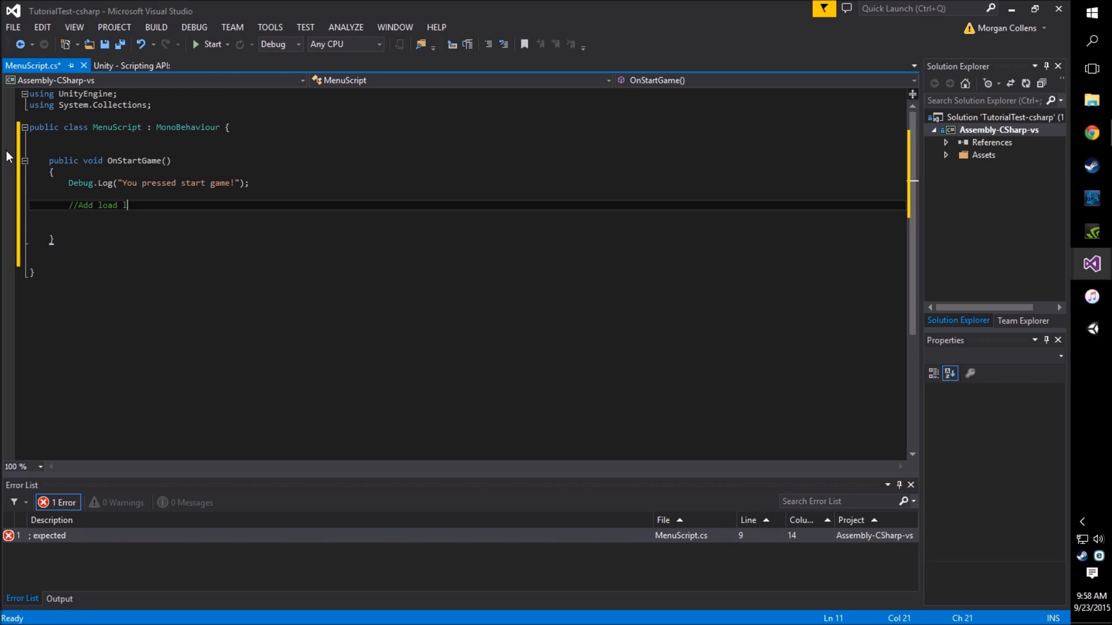
pyautogui.write('evel for n')
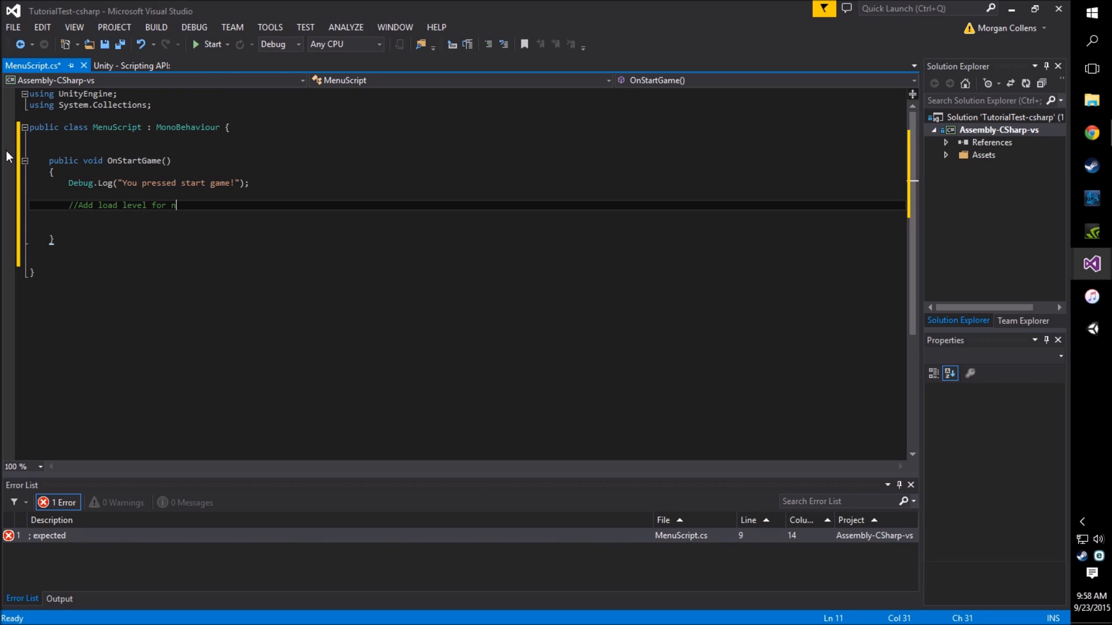
pyautogui.write('ew scene')
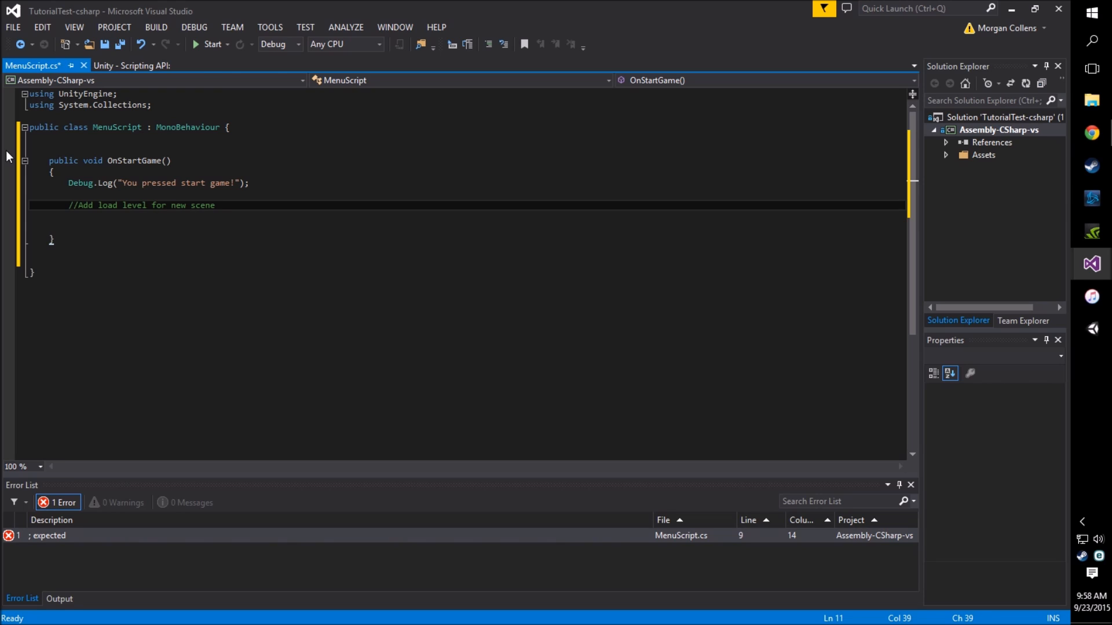
pyautogui.write('here.')
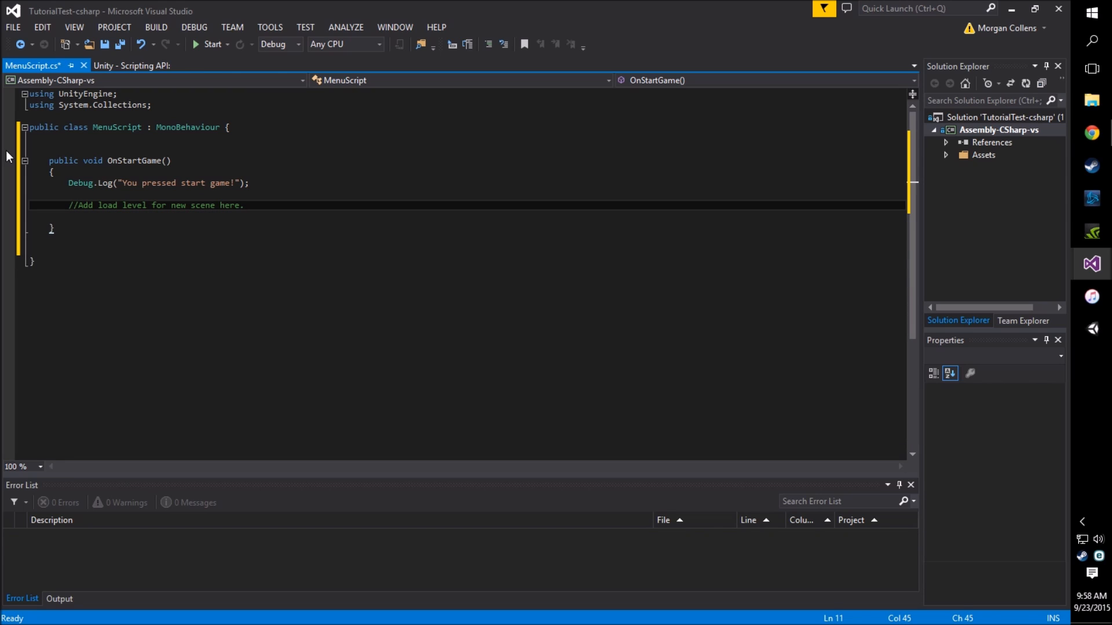
pyautogui.press('ctrl+s')
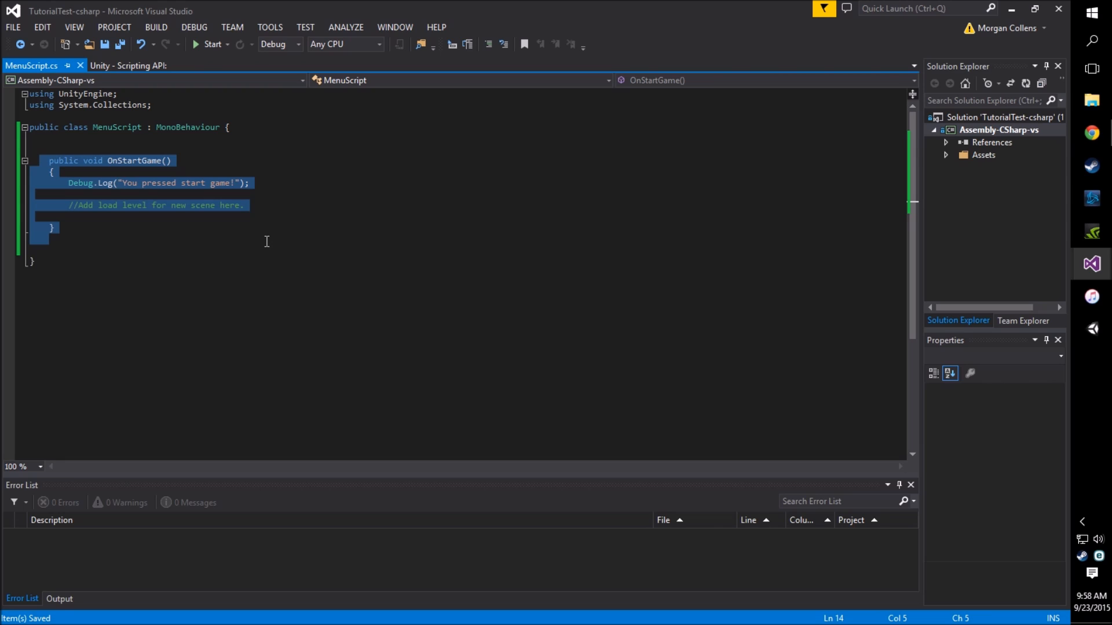
pyautogui.click(133, 150)
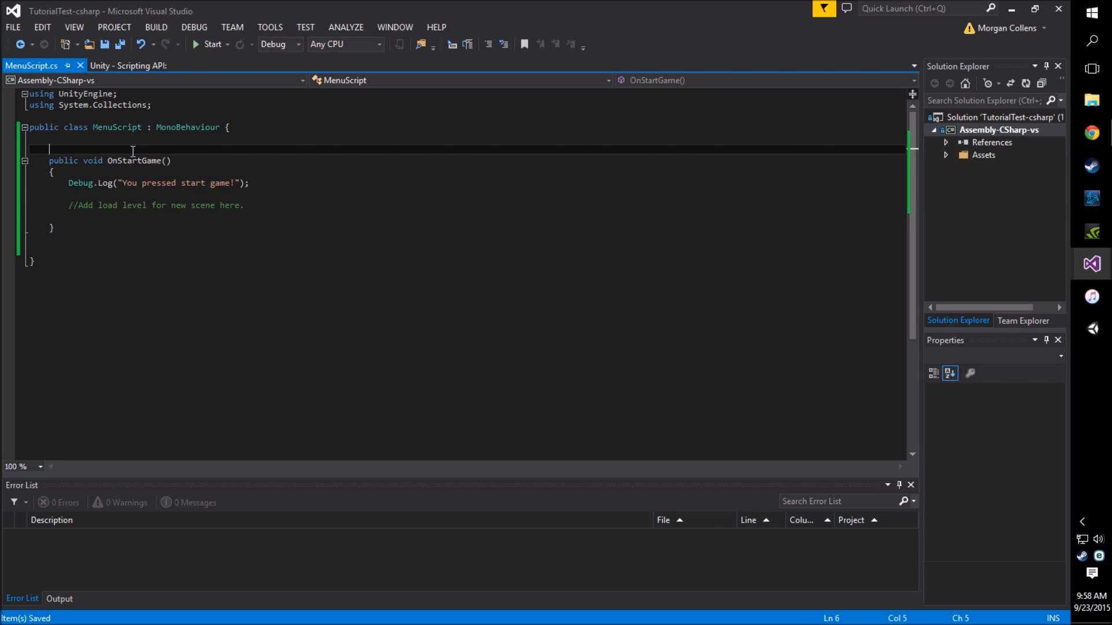
pyautogui.write('//When start button')
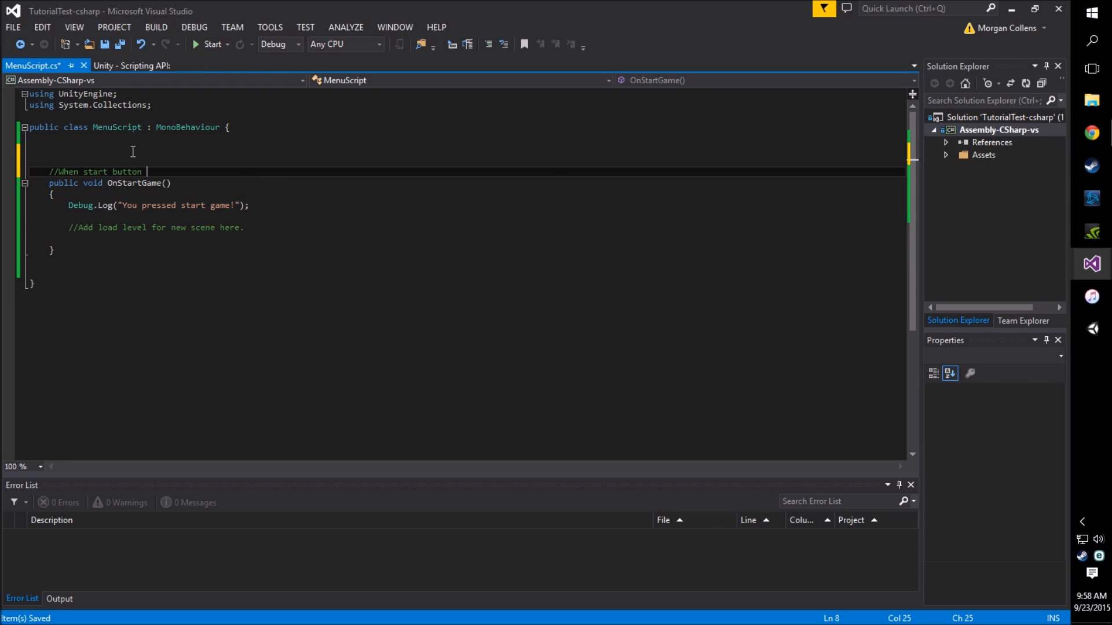
pyautogui.write('is pressed.')
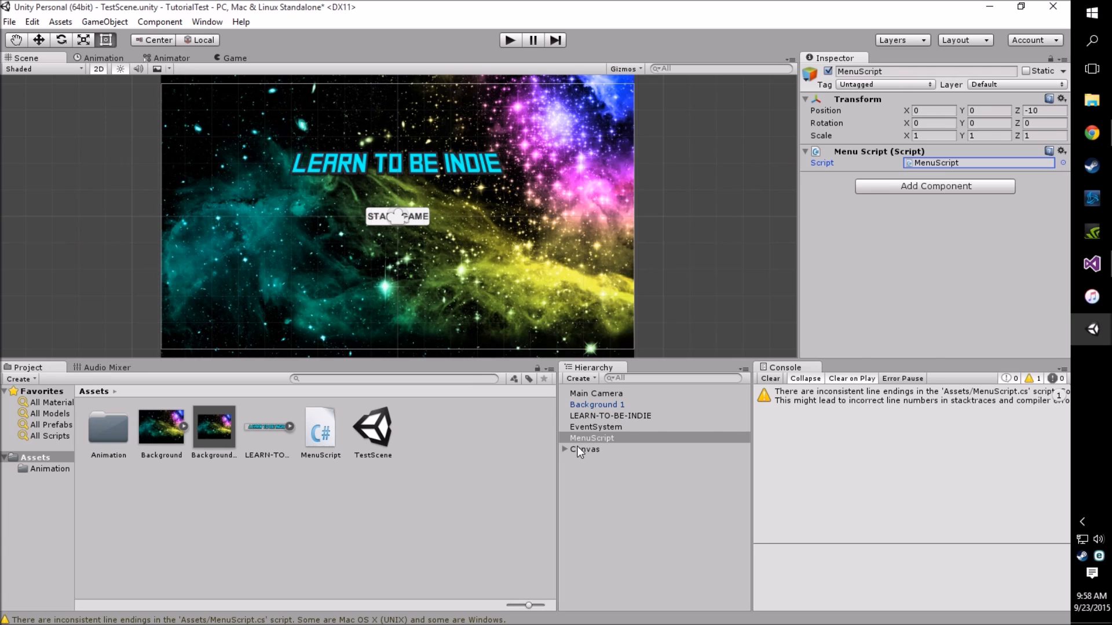
# Step: Expand Canvas, select the START GAME Button, and scroll to its empty On Click () list
pyautogui.click(585, 449)
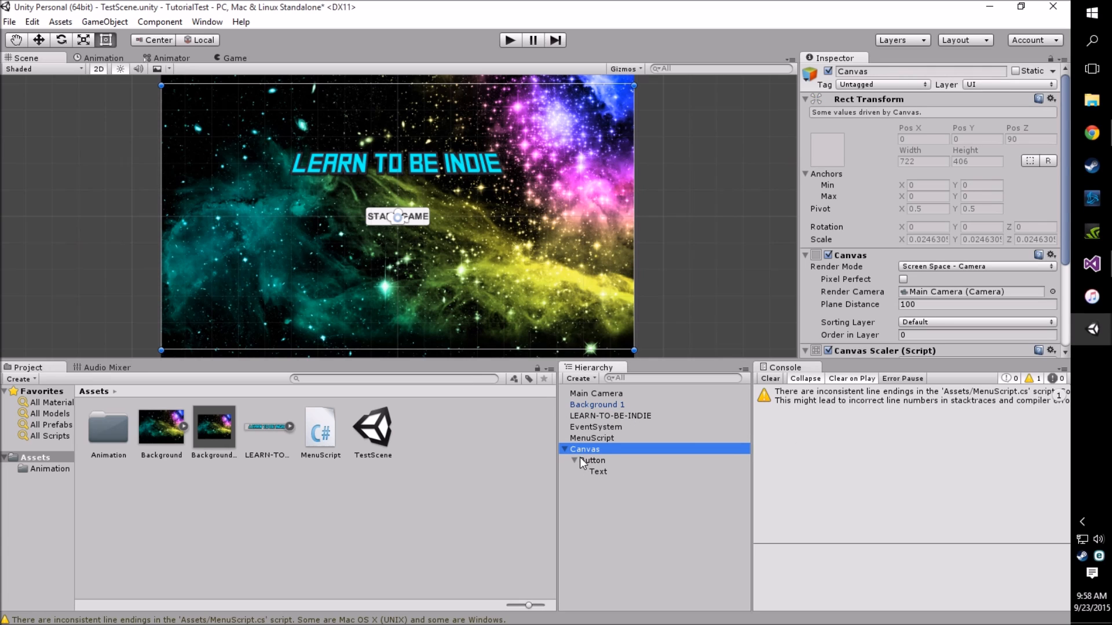
pyautogui.click(592, 460)
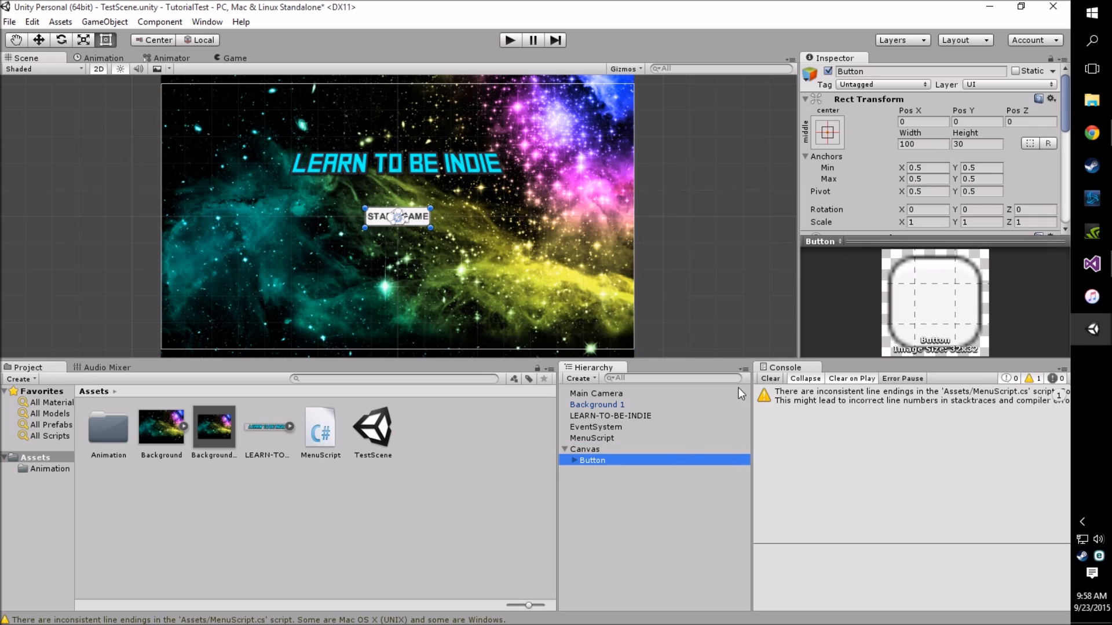
pyautogui.scroll(-3)
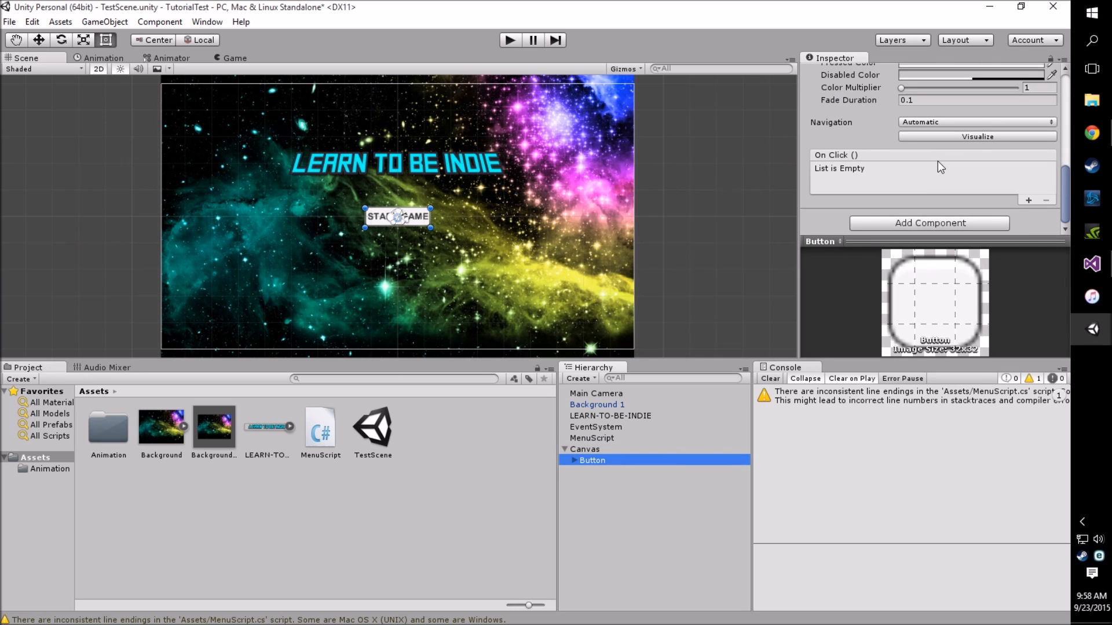
pyautogui.moveTo(915, 179)
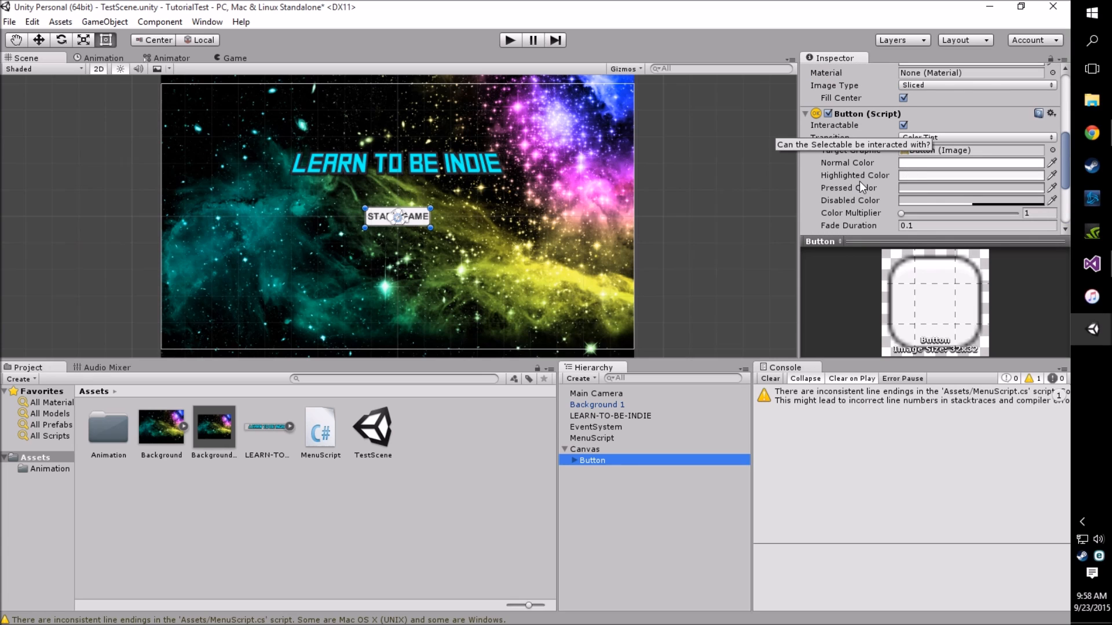
pyautogui.scroll(-3)
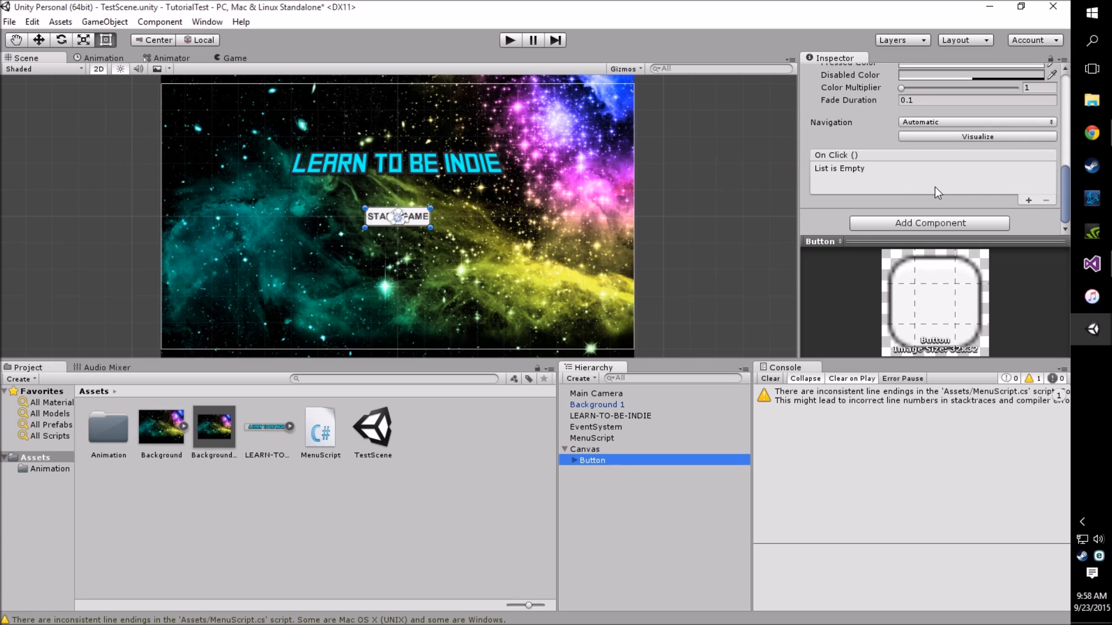
pyautogui.moveTo(858, 145)
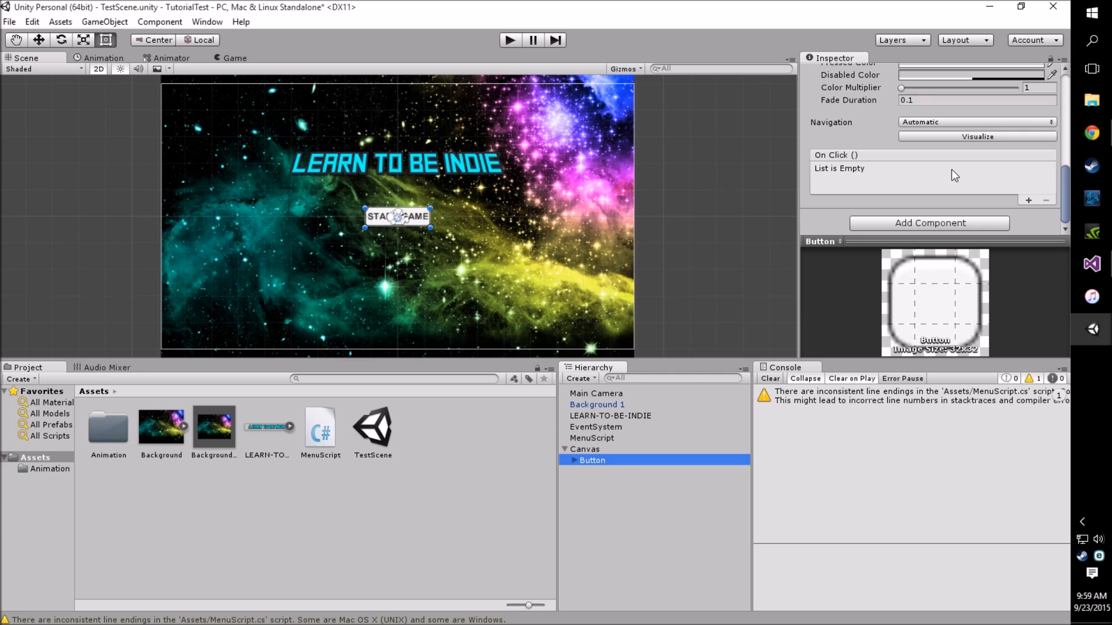
pyautogui.moveTo(1004, 196)
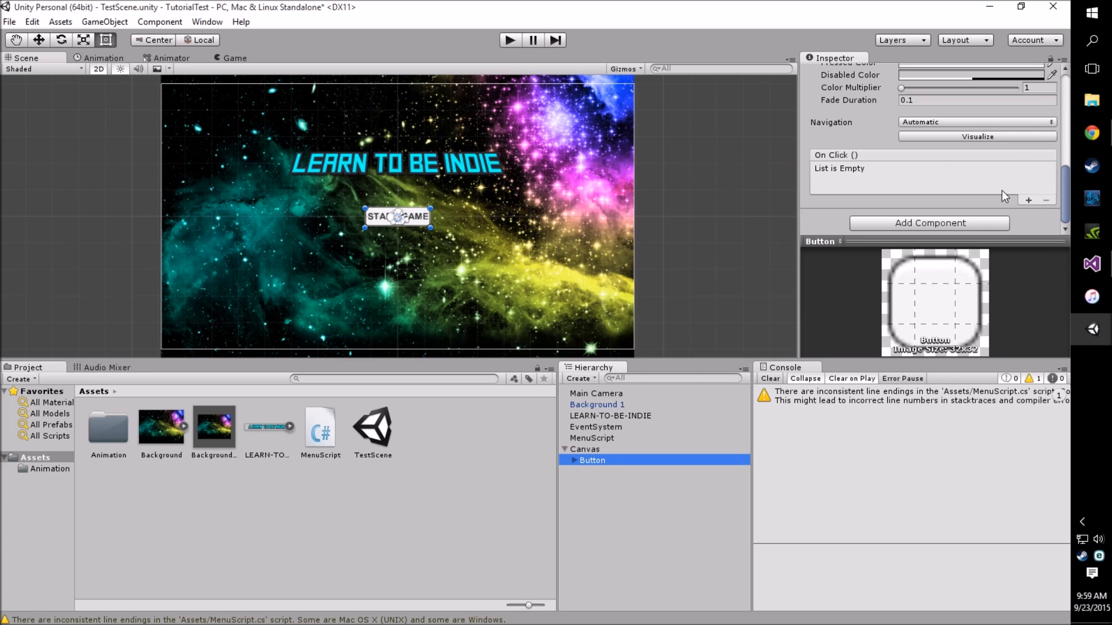
pyautogui.moveTo(1033, 206)
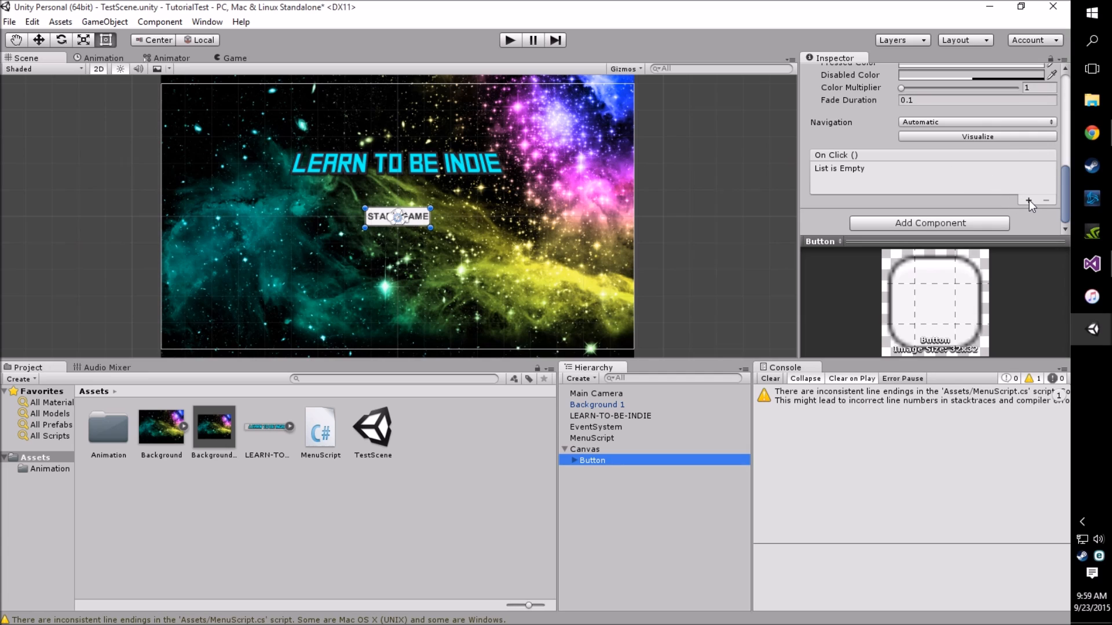
# Step: Add an On Click () response with the MenuScript object calling MenuScript.OnStartGame ()
pyautogui.click(1027, 201)
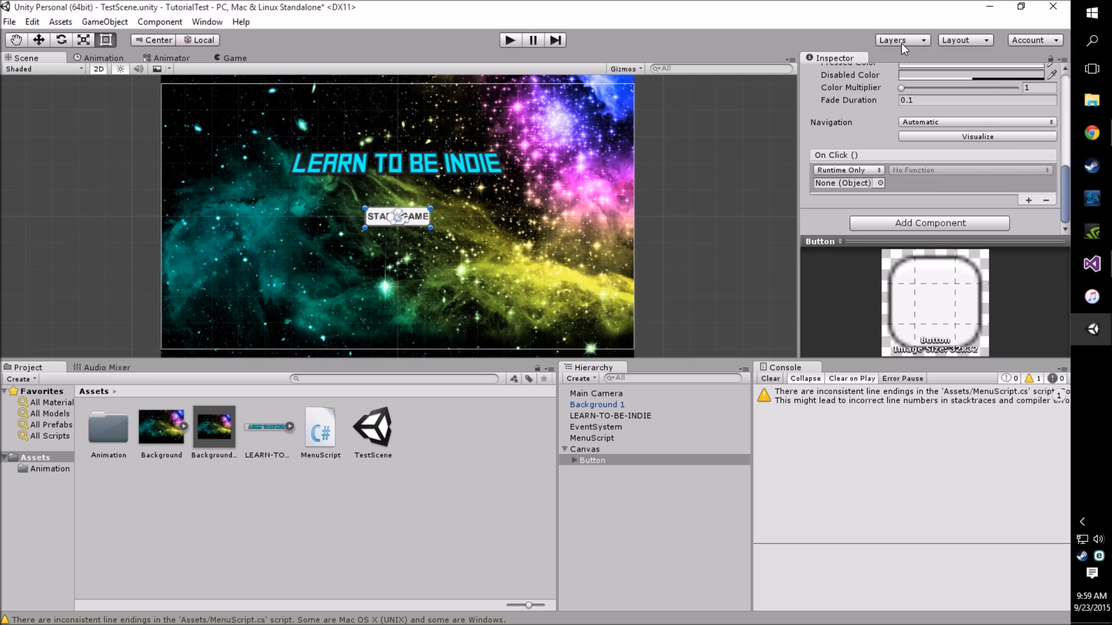
pyautogui.moveTo(840, 193)
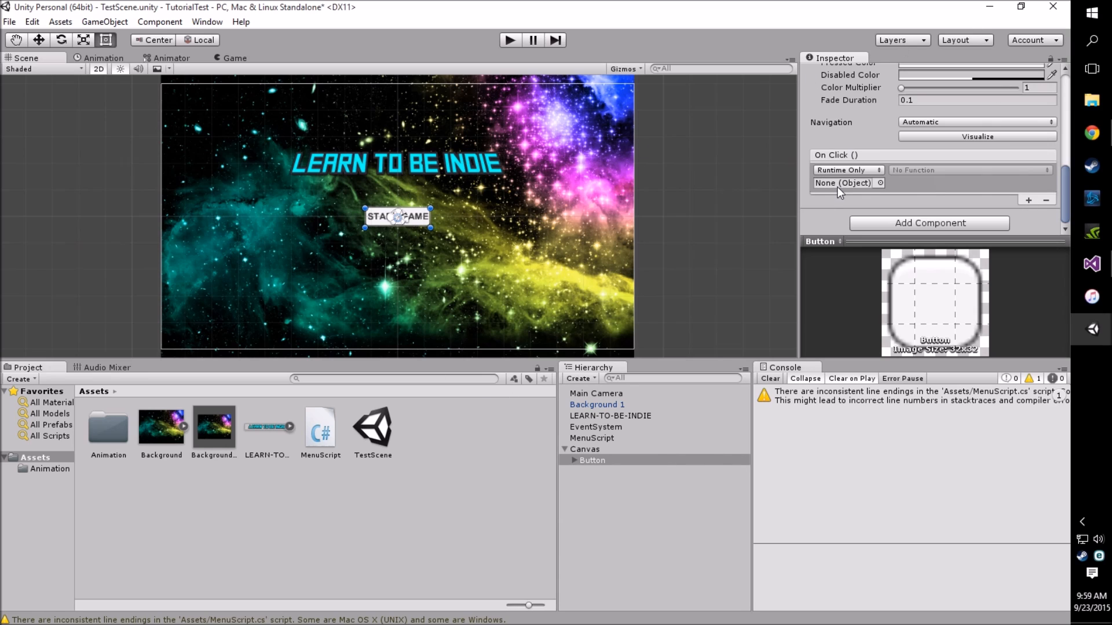
pyautogui.moveTo(597, 442)
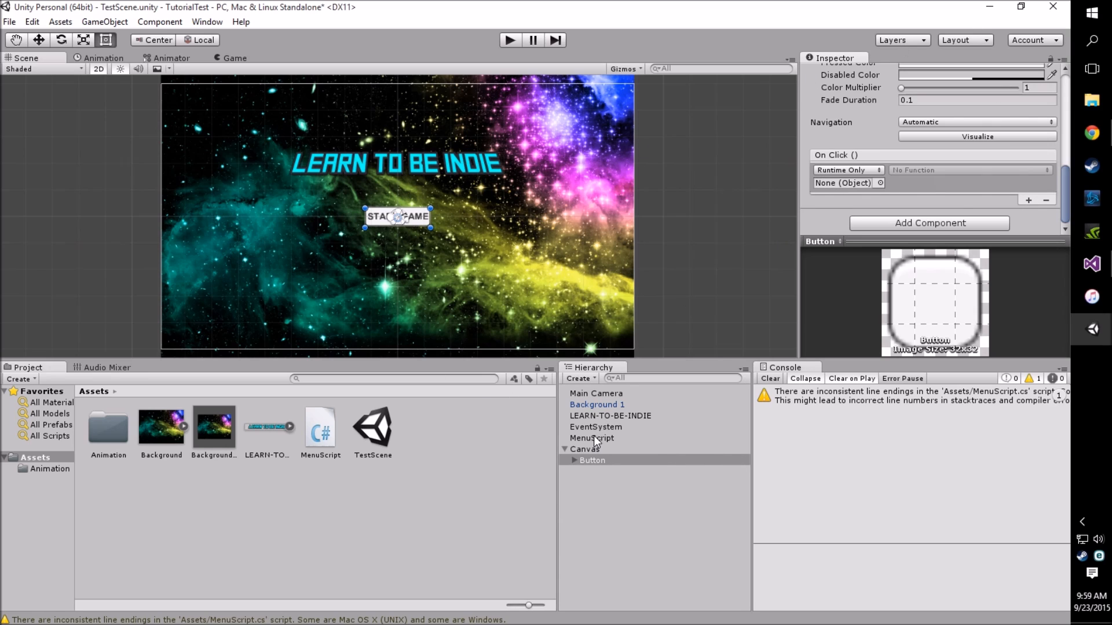
pyautogui.click(592, 460)
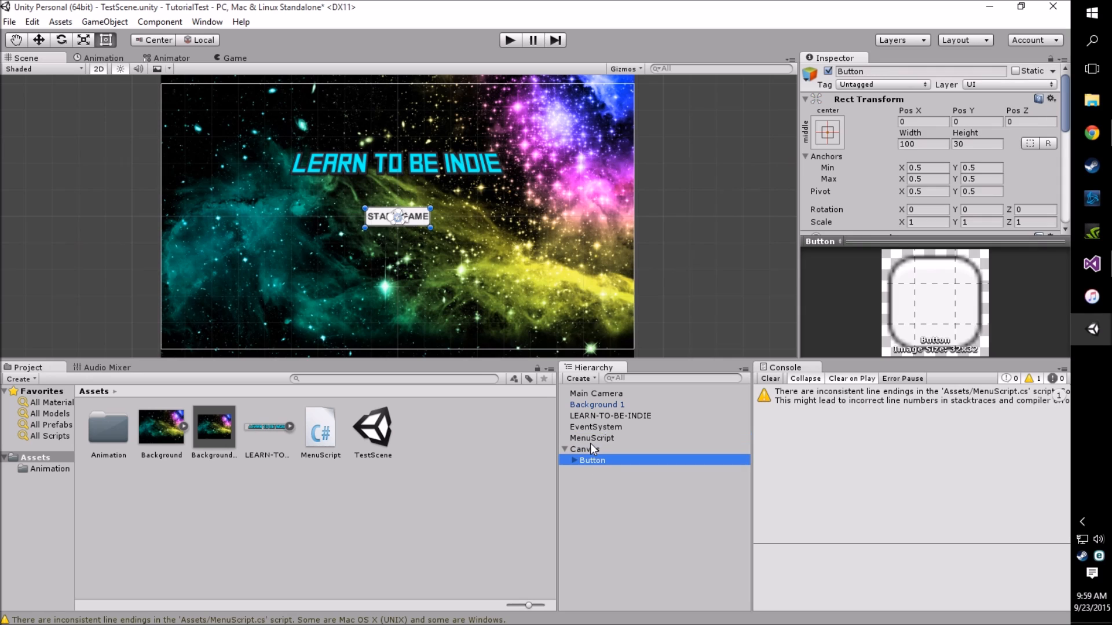
pyautogui.scroll(-3)
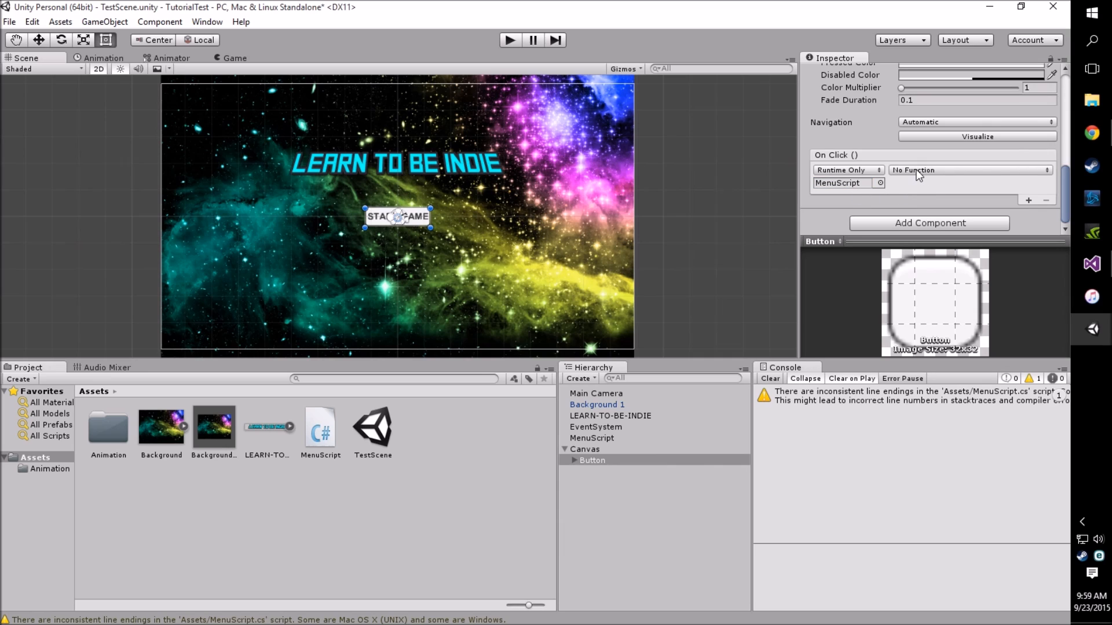
pyautogui.click(970, 170)
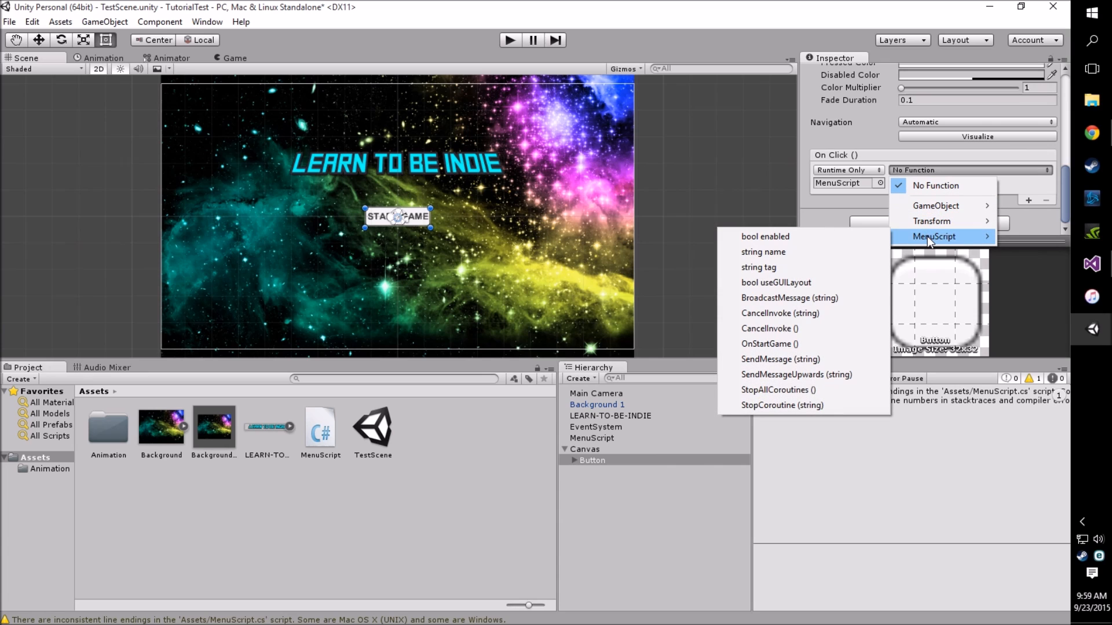
pyautogui.moveTo(810, 313)
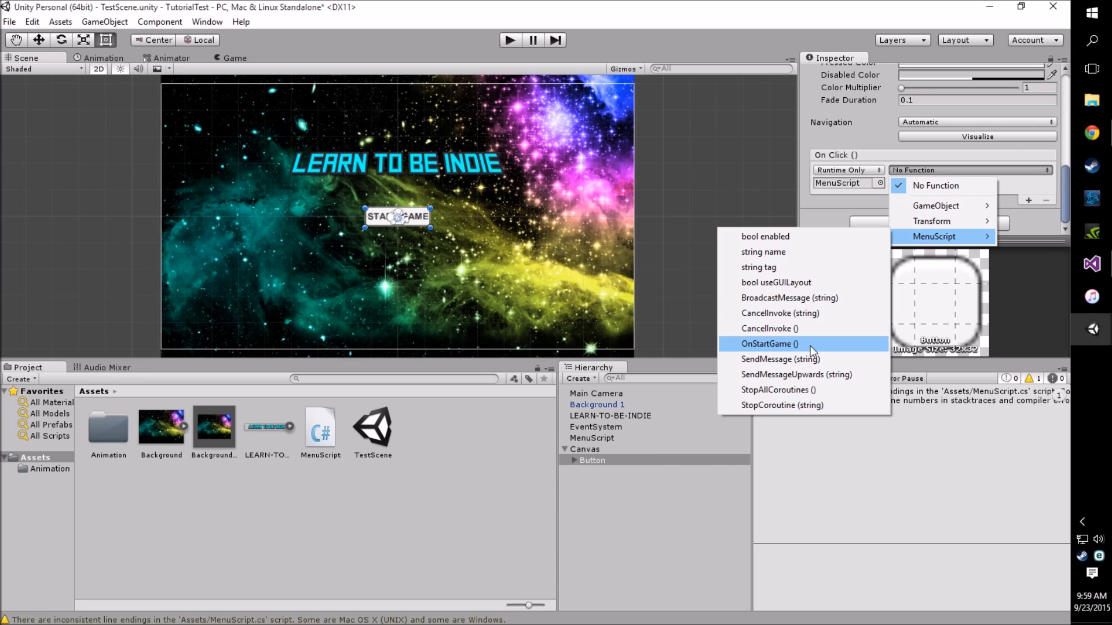
pyautogui.click(768, 344)
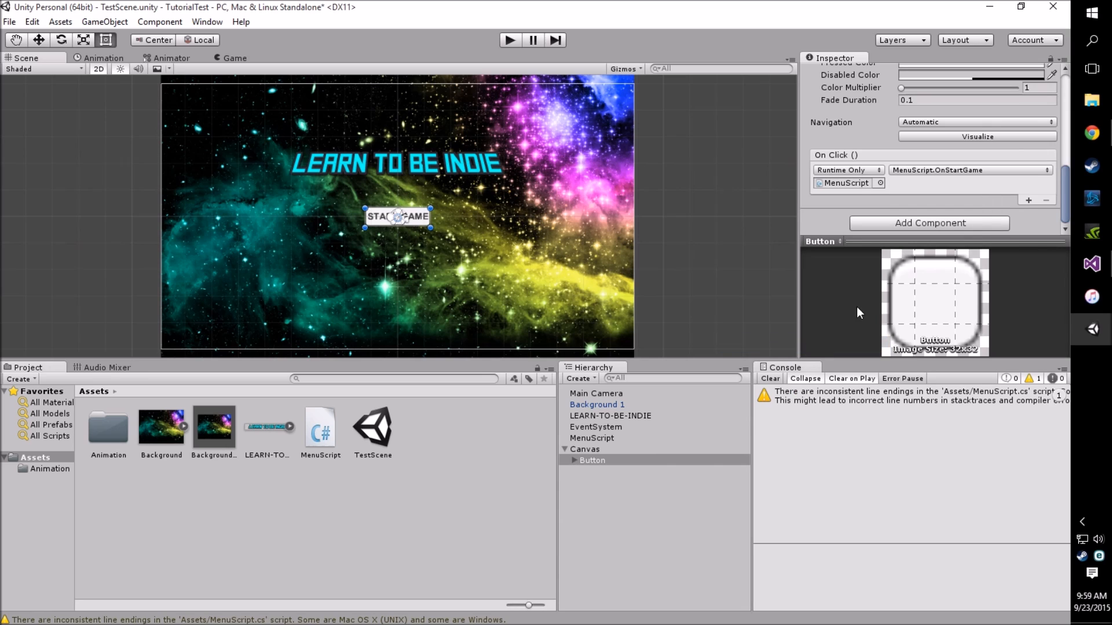
pyautogui.moveTo(977, 181)
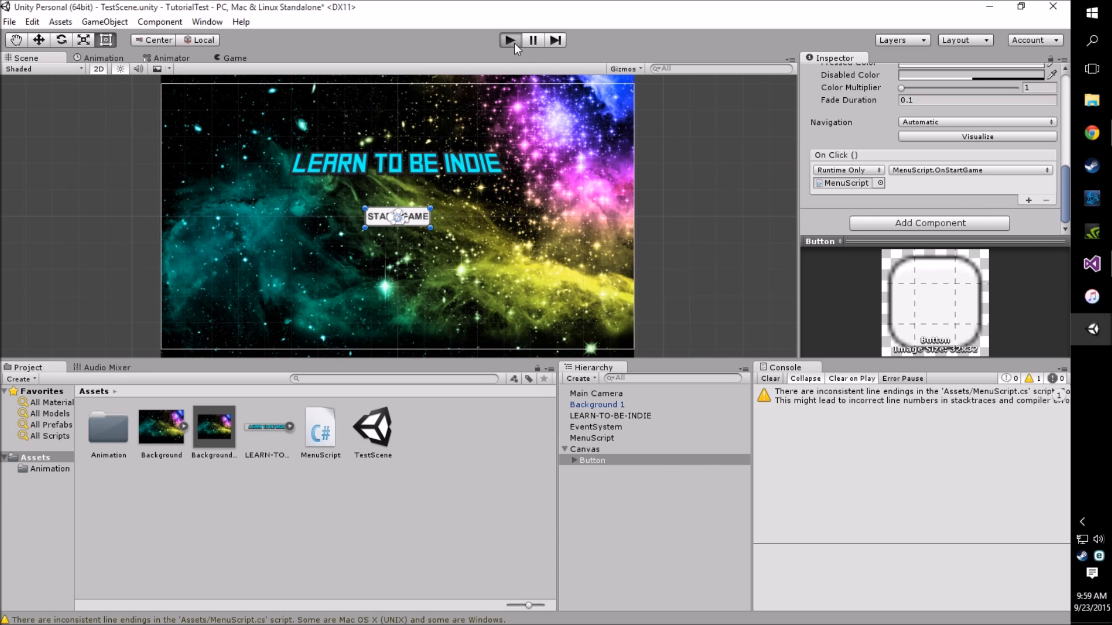
# Step: Enter Play mode and click START GAME twice to log 'You pressed start game!'
pyautogui.click(509, 40)
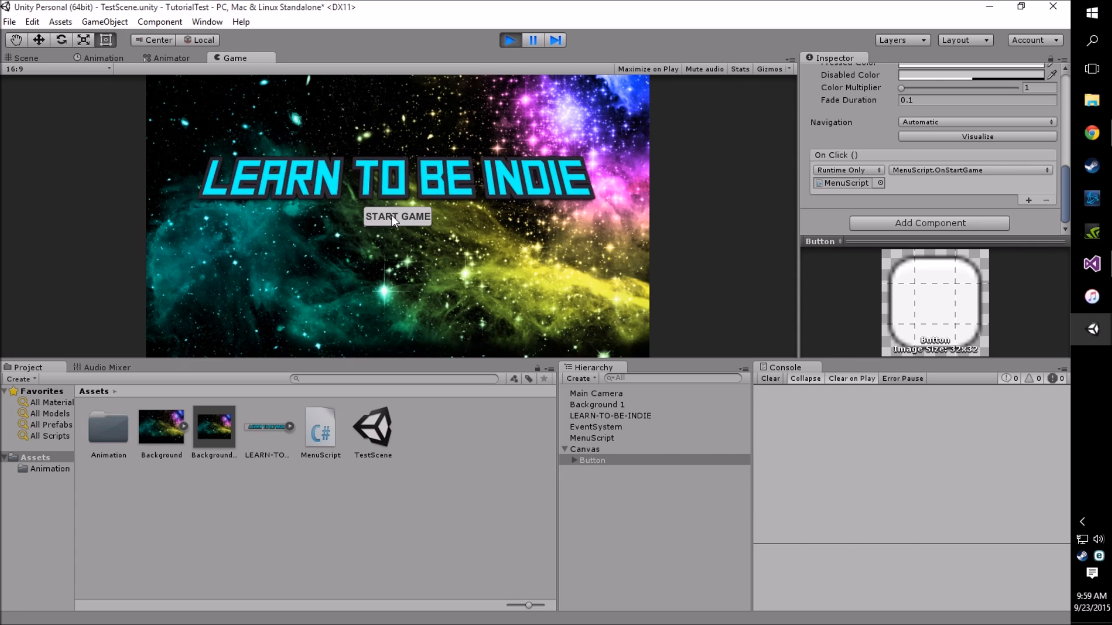
pyautogui.click(397, 216)
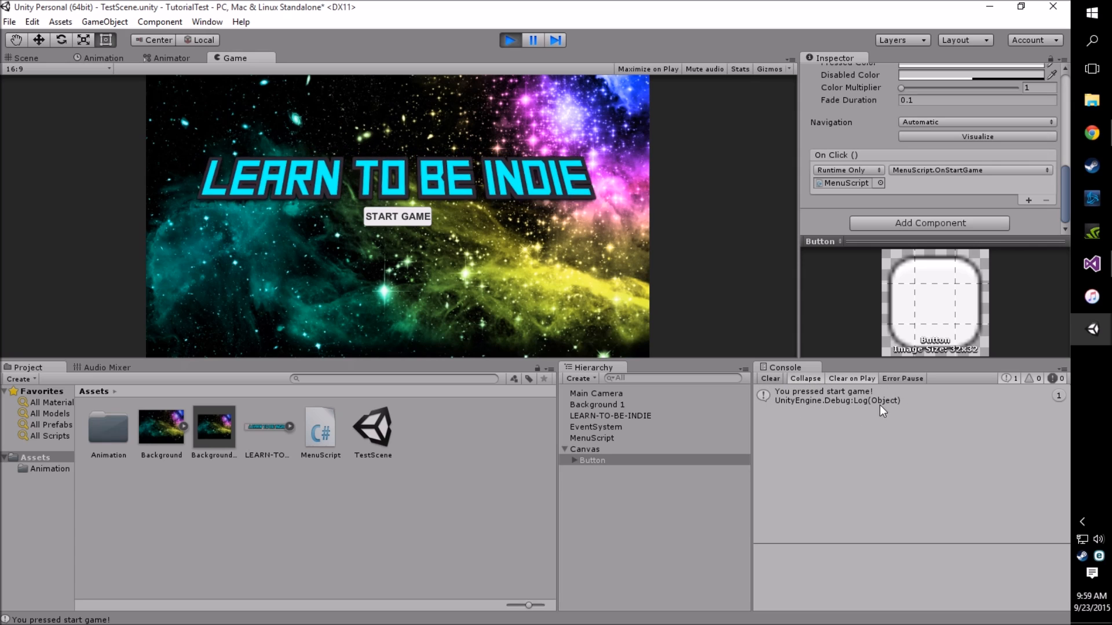
pyautogui.moveTo(383, 229)
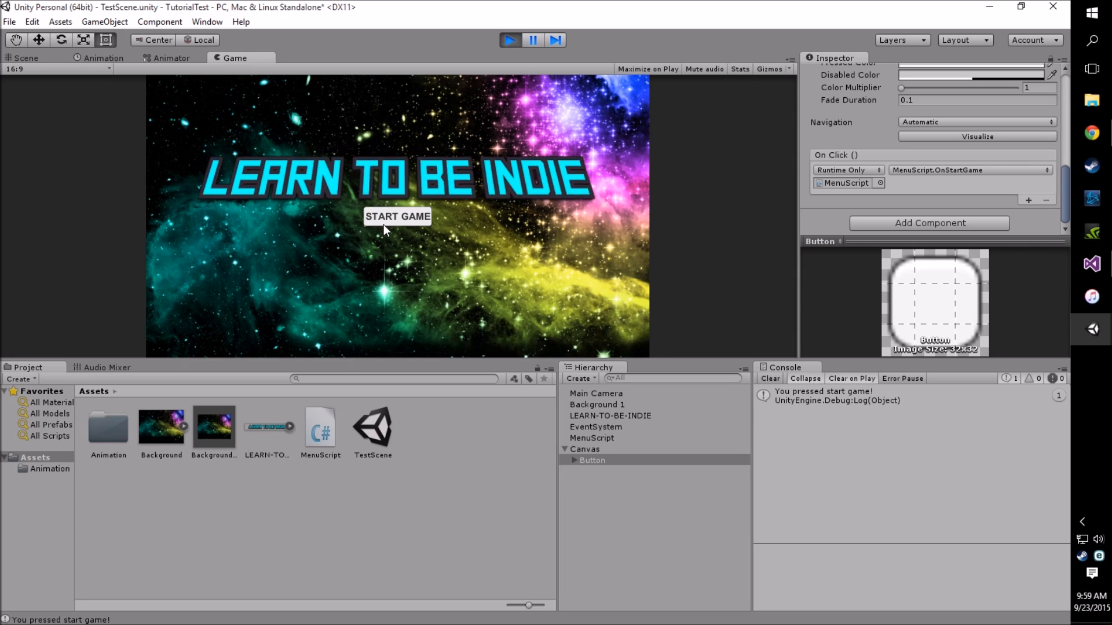
pyautogui.click(397, 216)
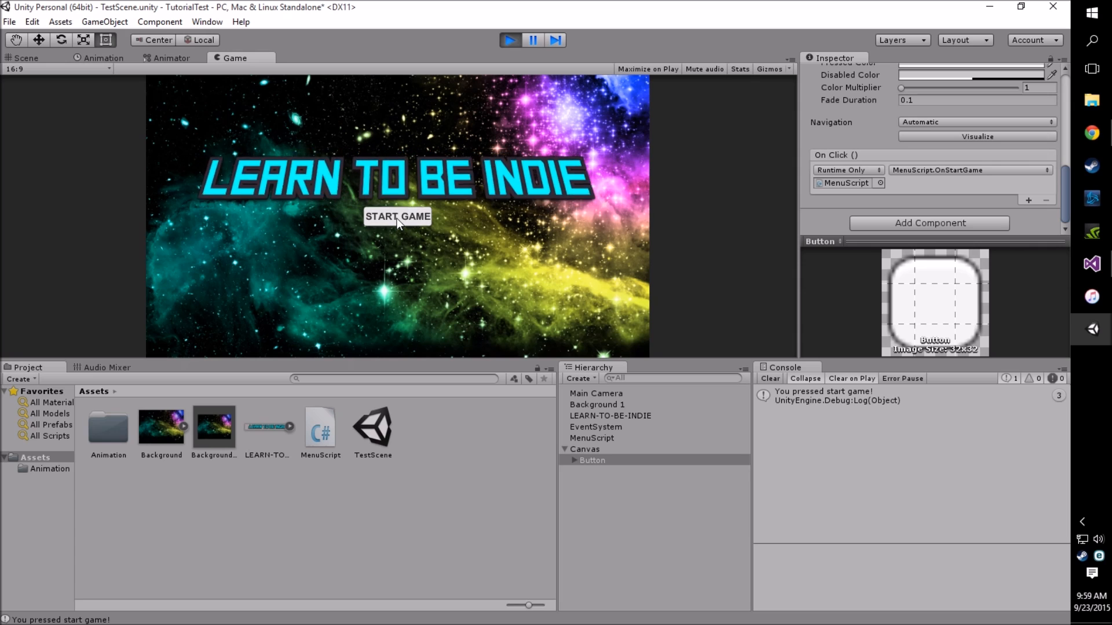